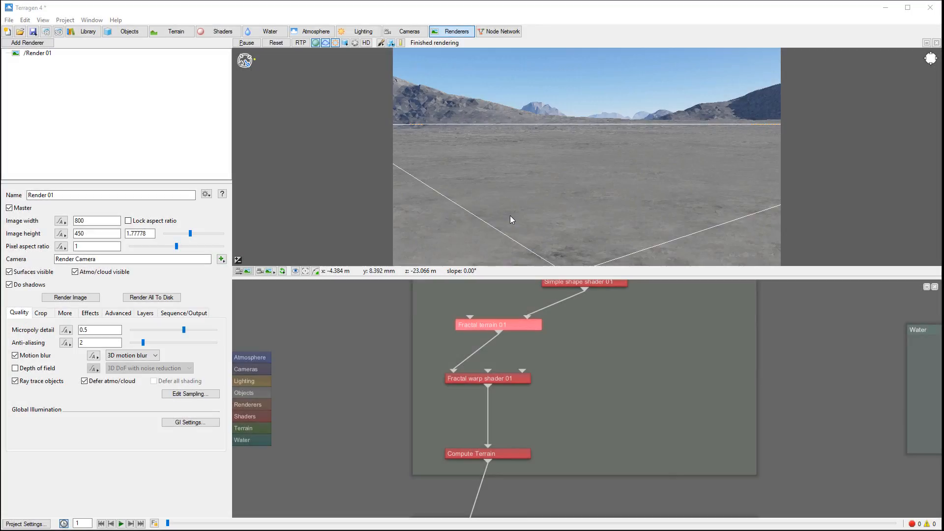
mouse_move(494, 161)
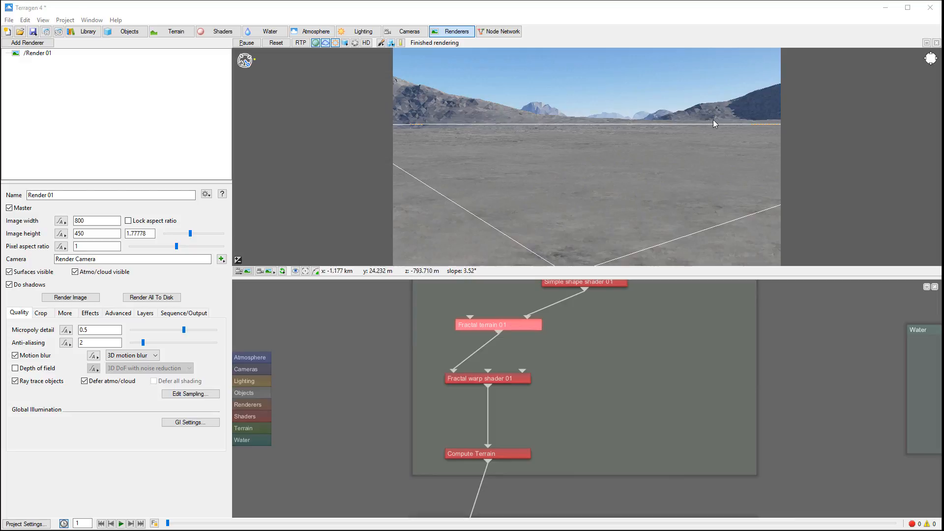
mouse_move(499, 134)
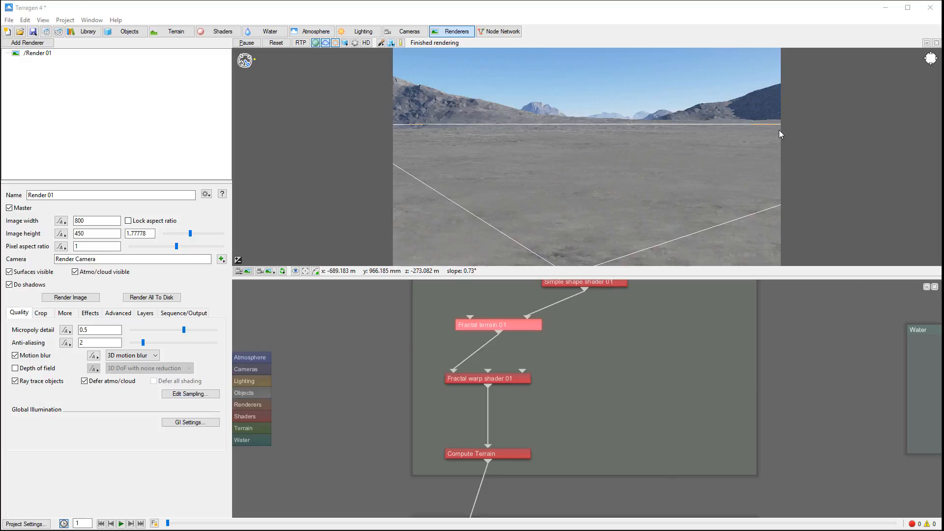
mouse_move(530, 183)
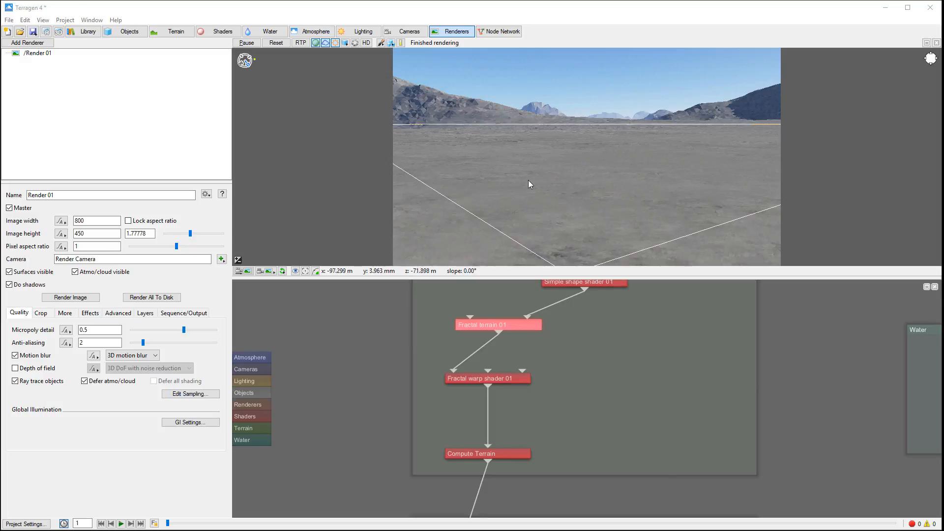
mouse_move(654, 225)
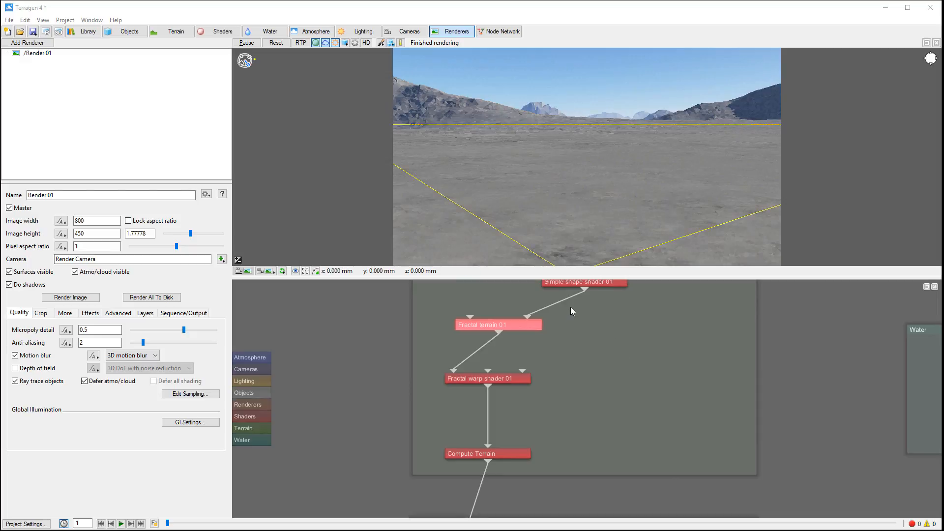
Insert a Fake stones shader between Fractal warp shader 01 and Compute Terrain, then refresh the preview.
right_click(572, 311)
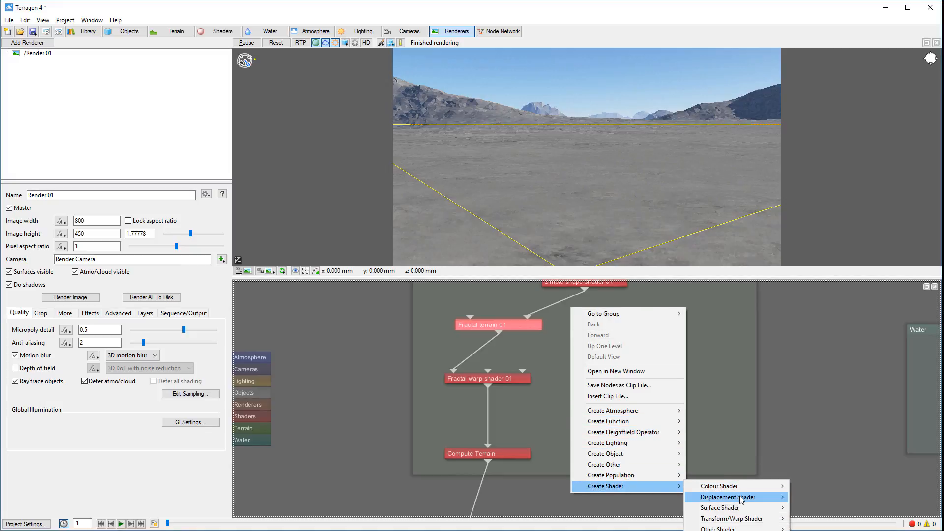
mouse_move(727, 497)
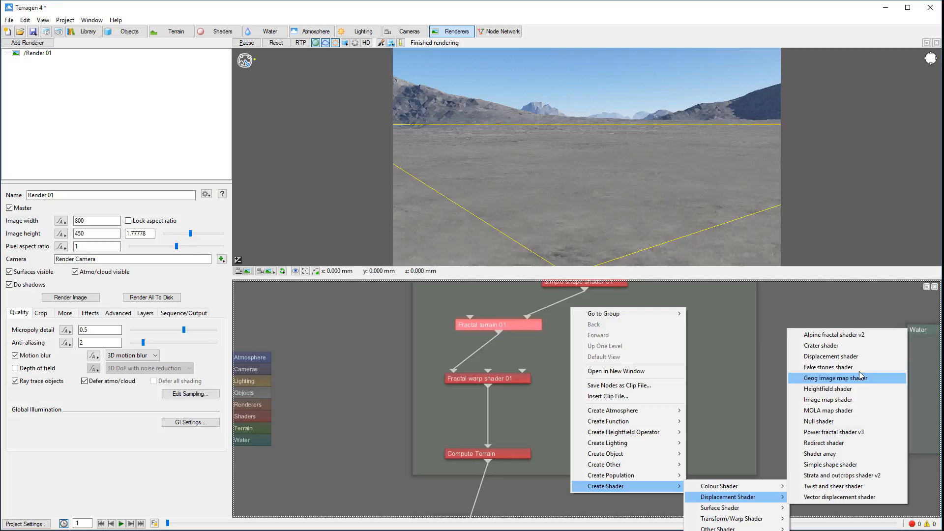
left_click(829, 366)
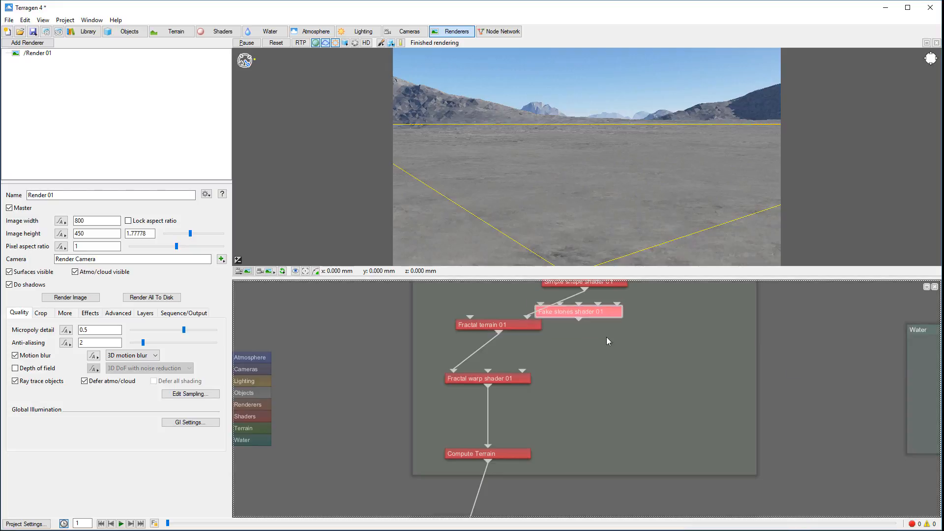
left_click_drag(578, 312, 605, 356)
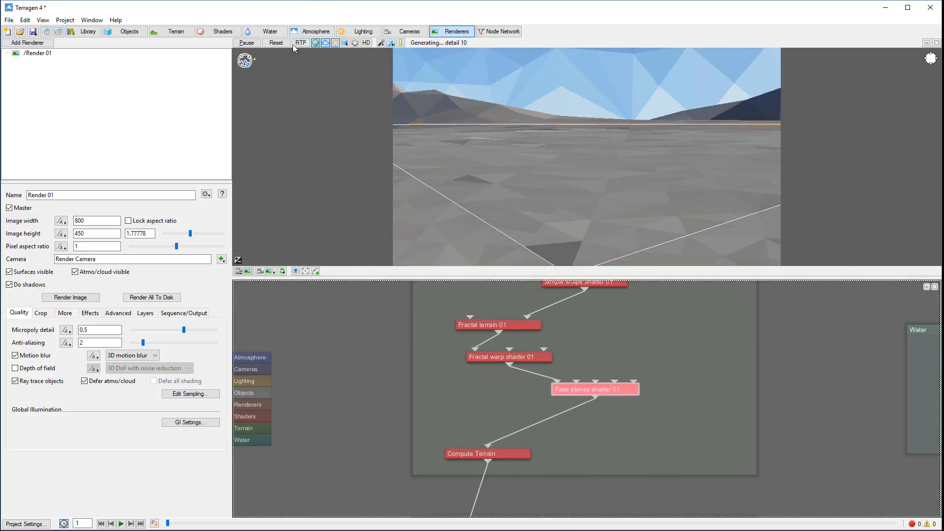
left_click(325, 42)
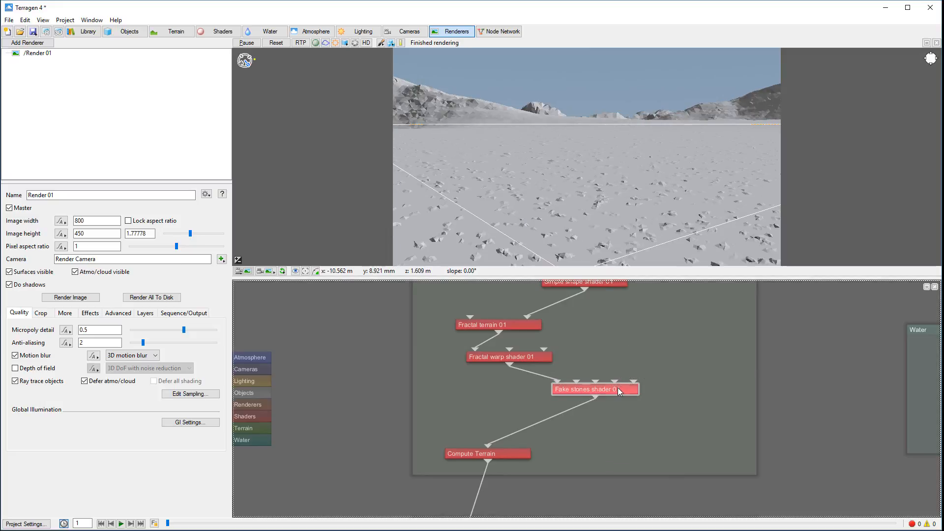
Set Fake stones shader 01's stone scale to 7.
double_click(593, 389)
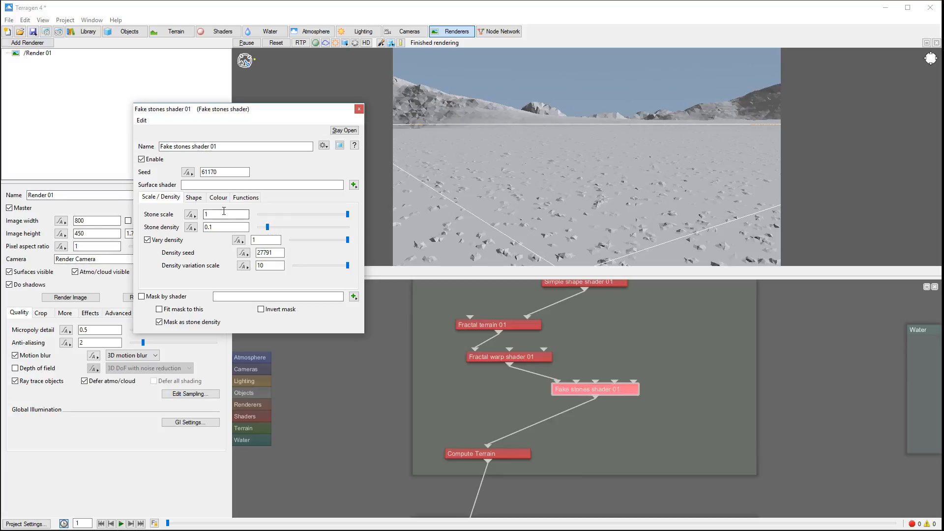
left_click(224, 214)
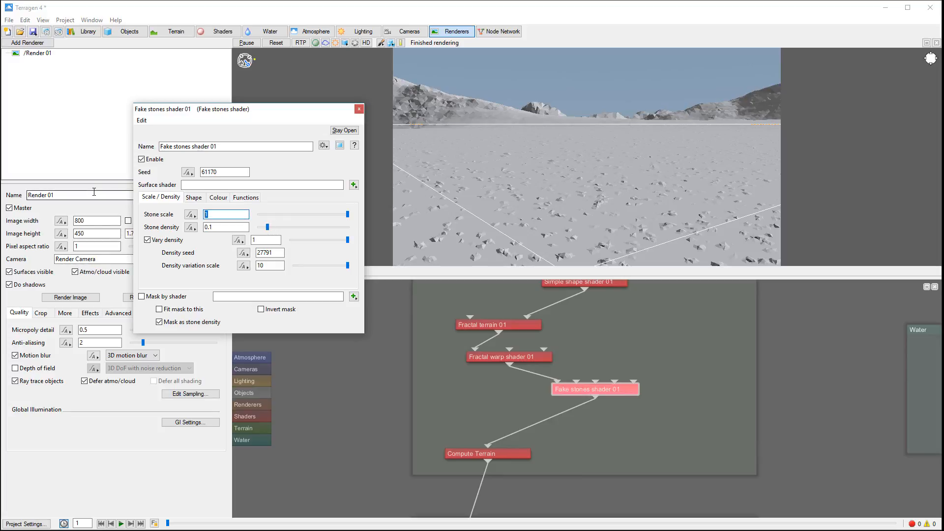
type("7")
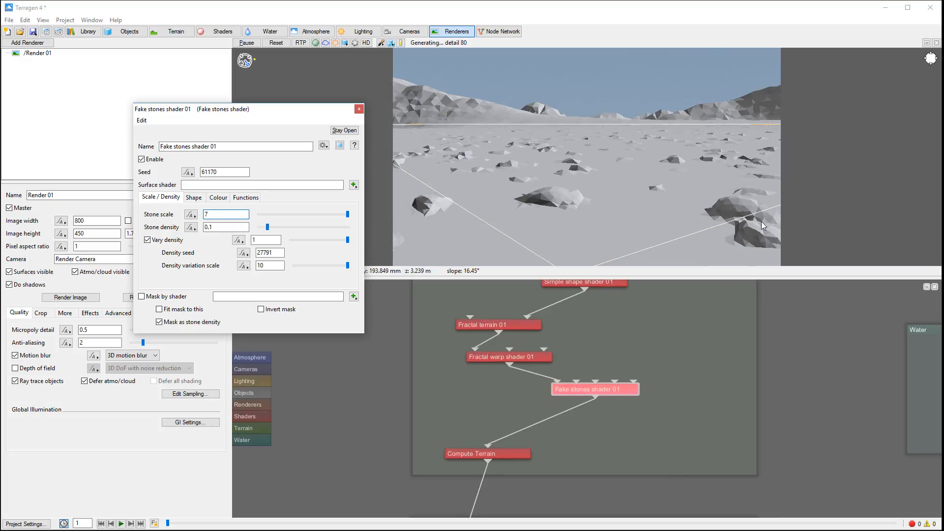
mouse_move(663, 203)
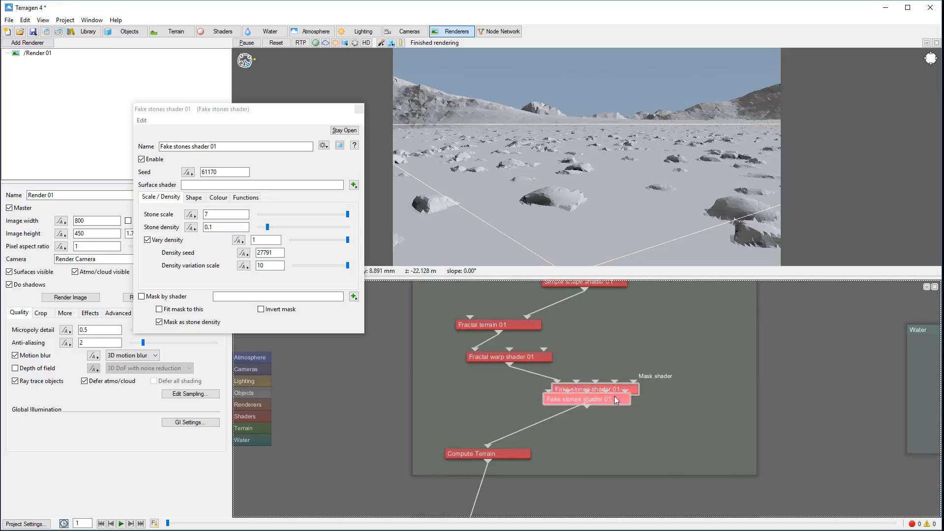
Move the copied stones node aside and the original up under the warp shader.
left_click_drag(587, 400, 467, 399)
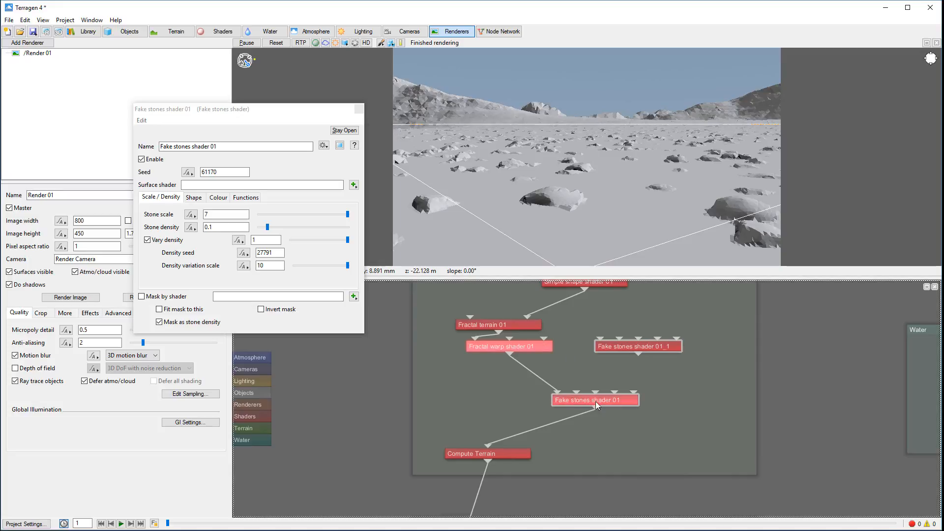
left_click_drag(595, 400, 541, 367)
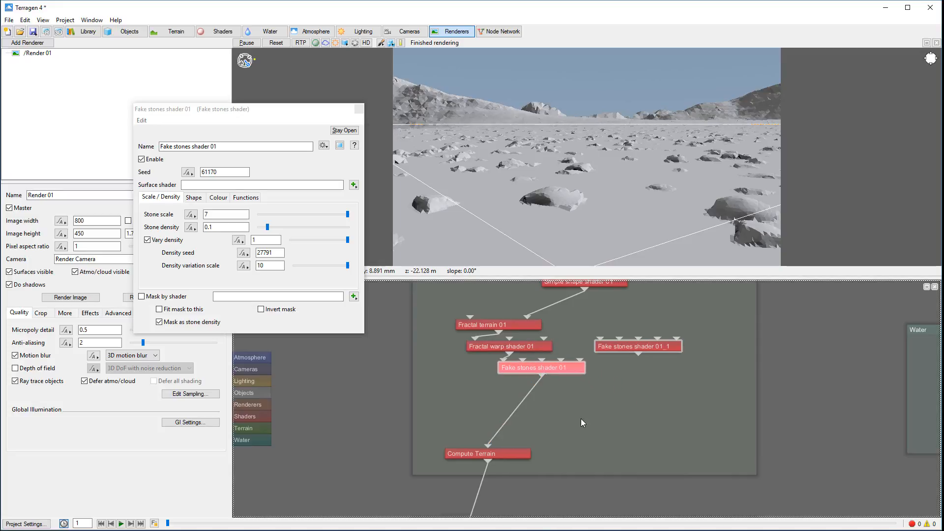
left_click(487, 453)
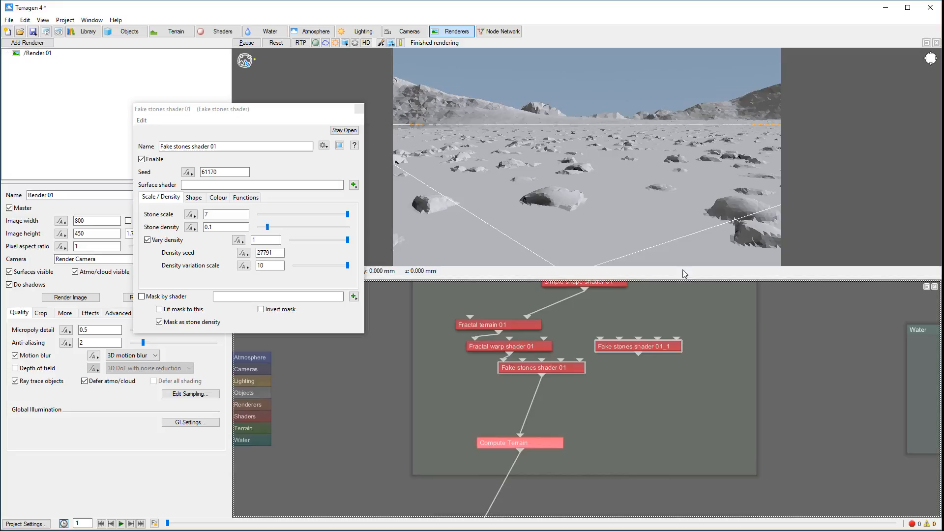
mouse_move(684, 233)
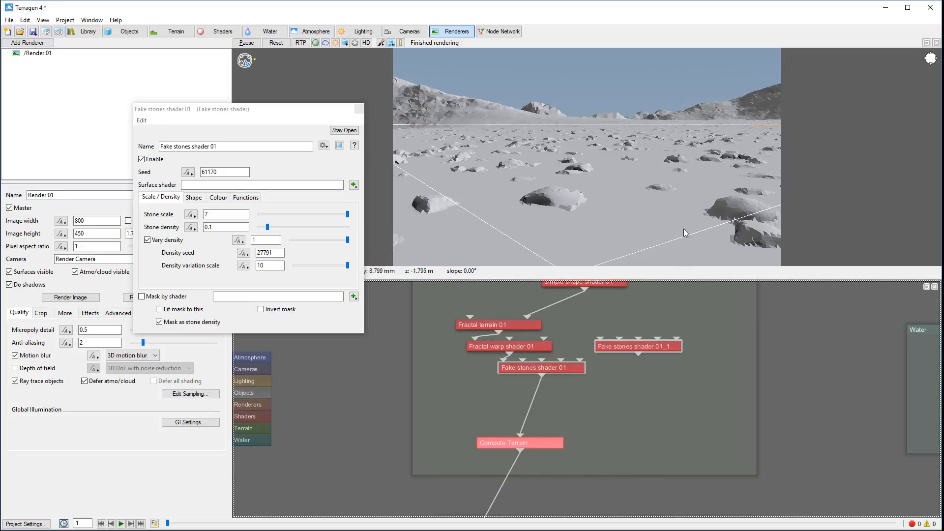
mouse_move(633, 157)
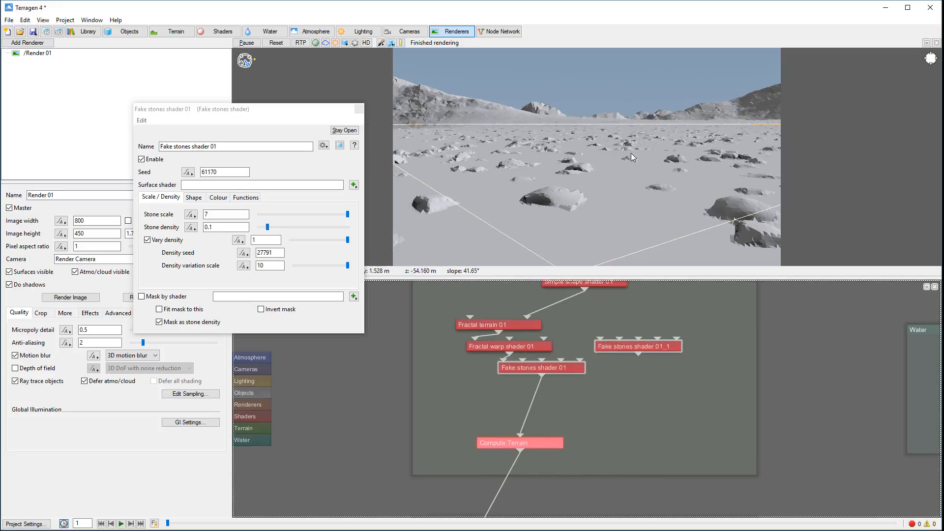
mouse_move(699, 218)
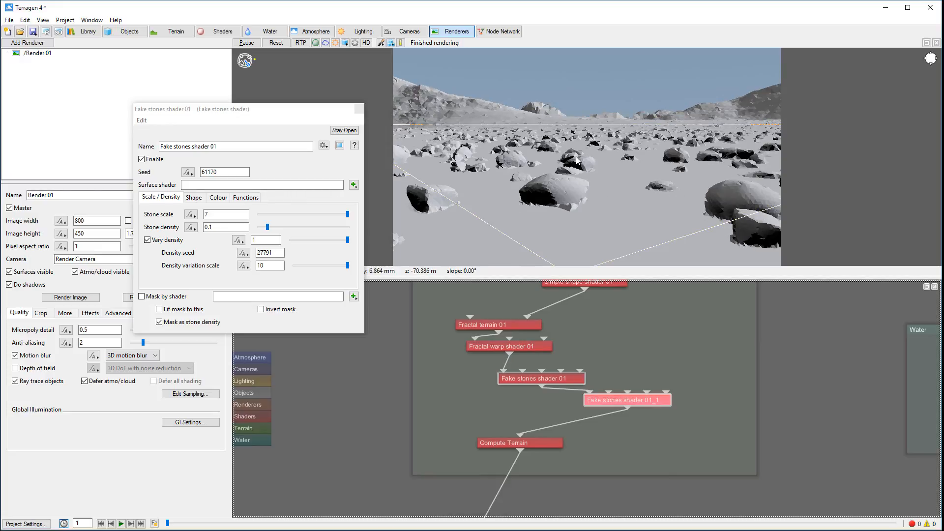
mouse_move(744, 236)
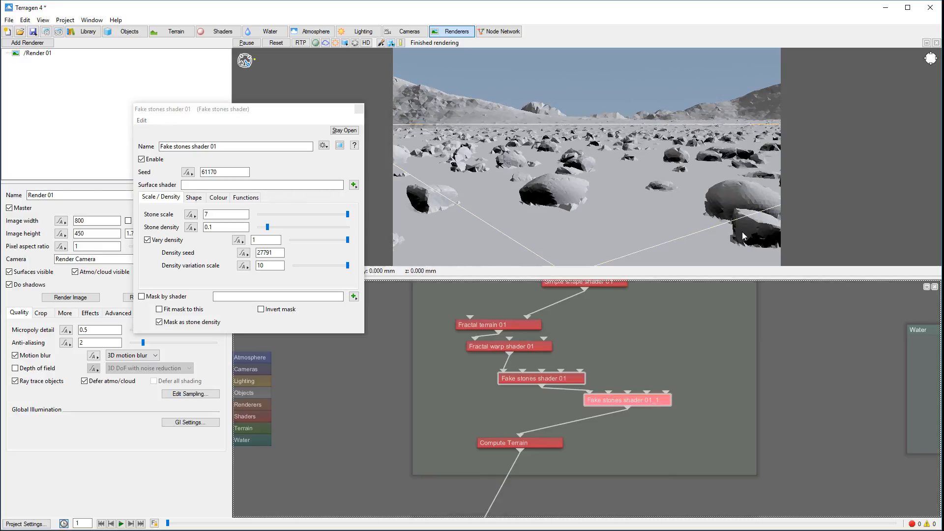
mouse_move(733, 169)
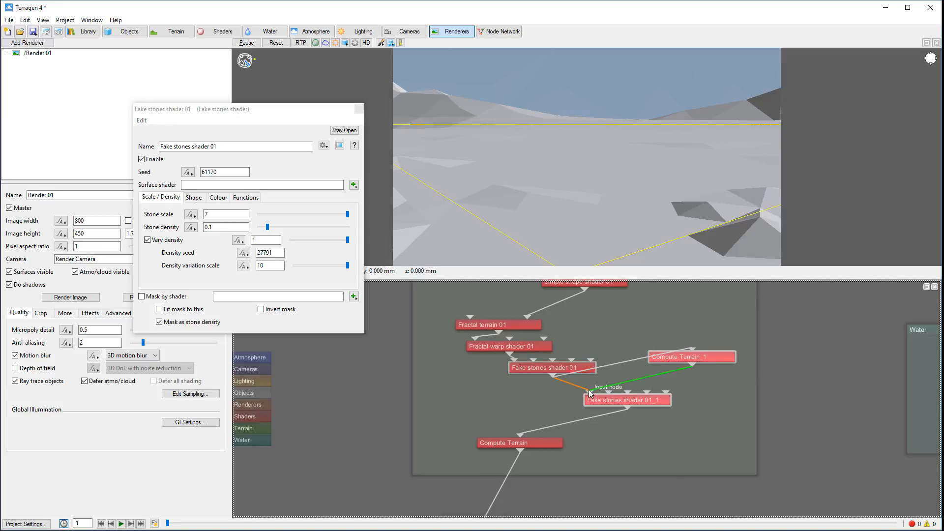
Insert Compute Terrain_1 between Fake stones shader 01 and Fake stones shader 01_1.
left_click_drag(626, 399, 659, 432)
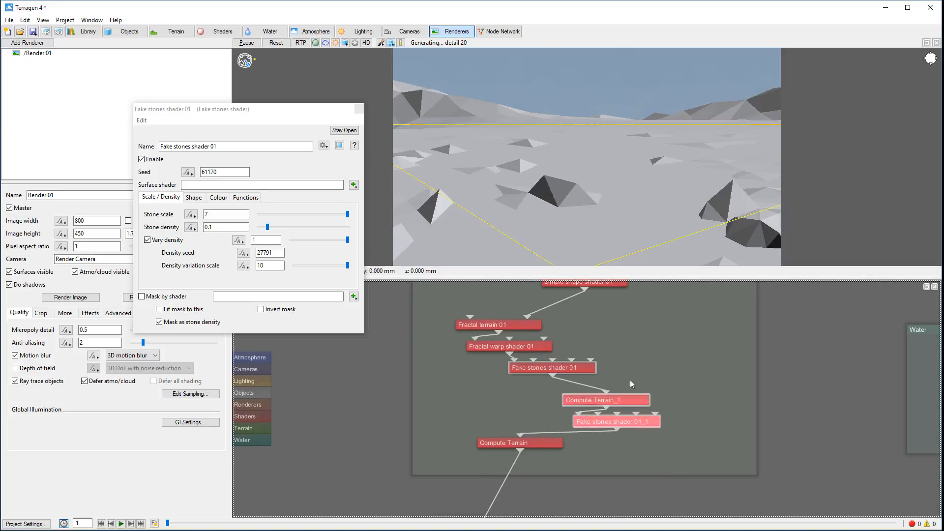
mouse_move(558, 379)
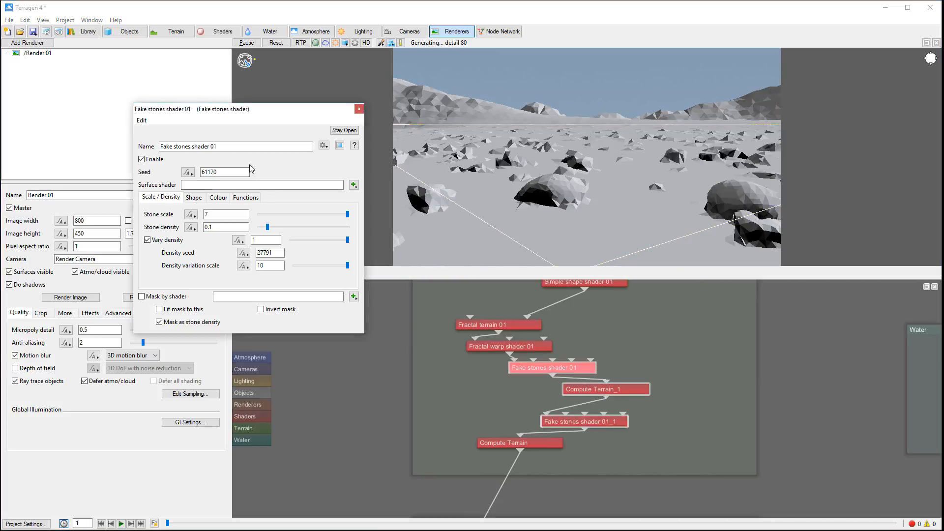
left_click(235, 147)
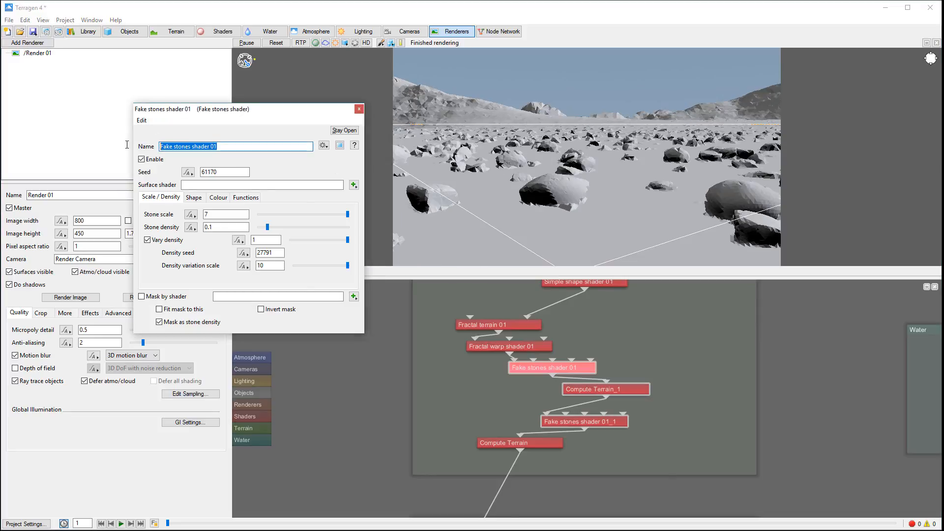
Rename the two stones shaders 'large' and 'small'.
type("la")
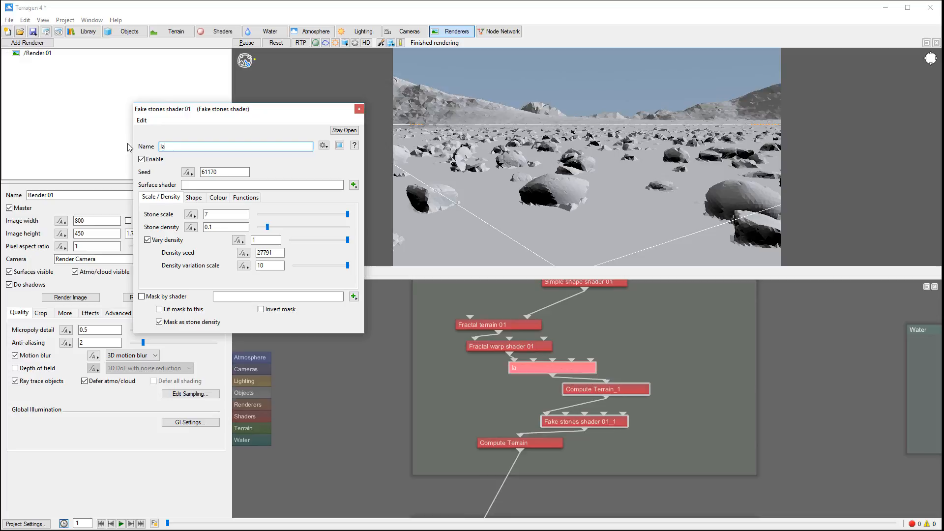
type("large")
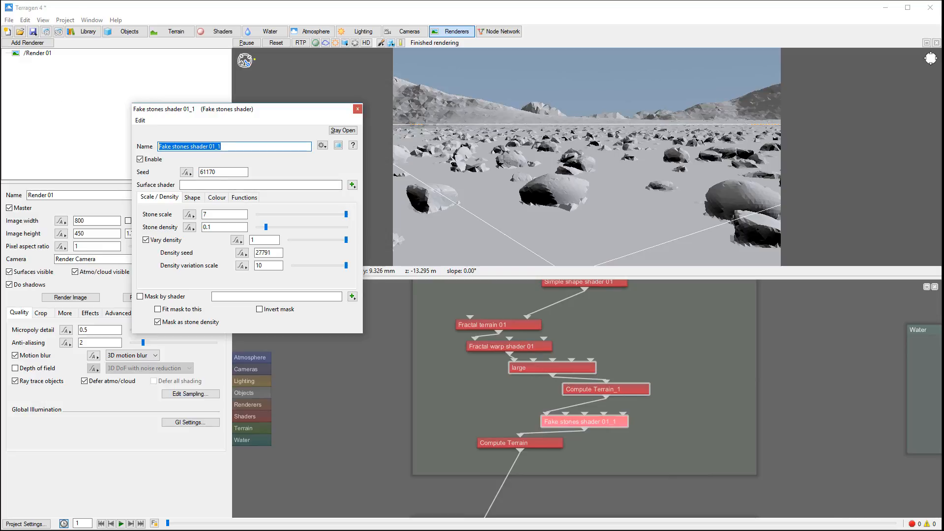
type("snall")
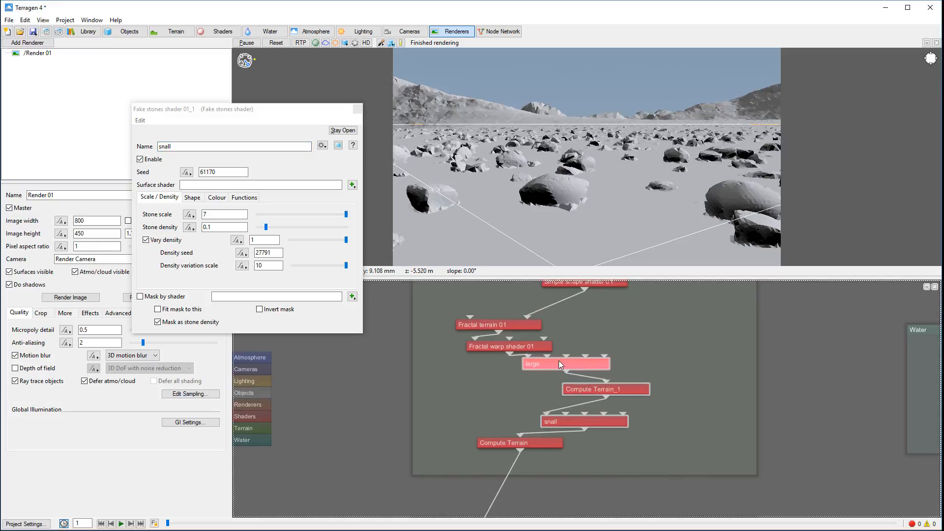
mouse_move(563, 368)
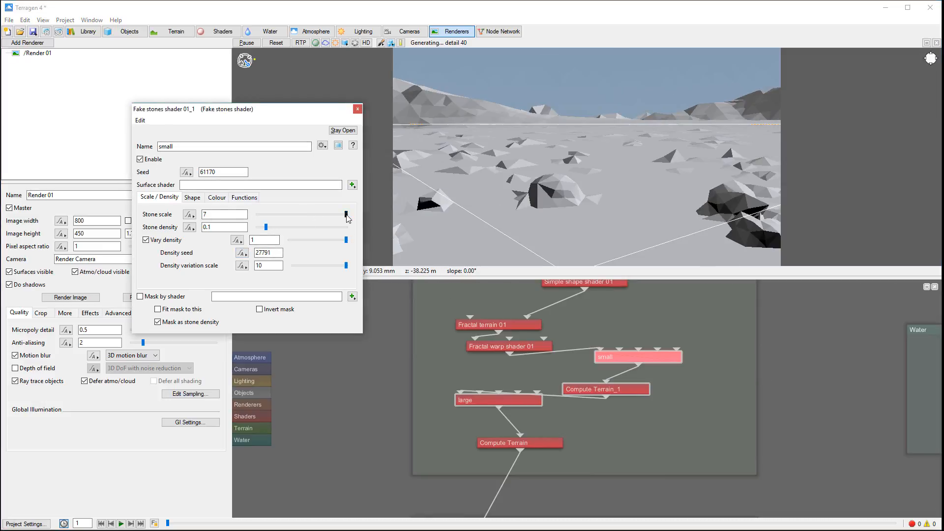
Drag the small stones' scale slider to 0.2875 and density slider to 0.925.
left_click_drag(346, 214, 270, 213)
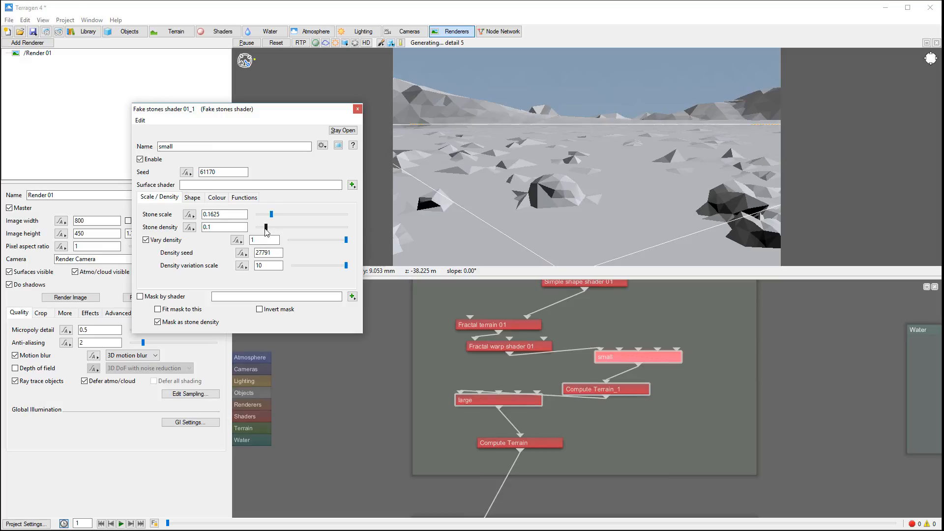
left_click_drag(271, 227, 347, 227)
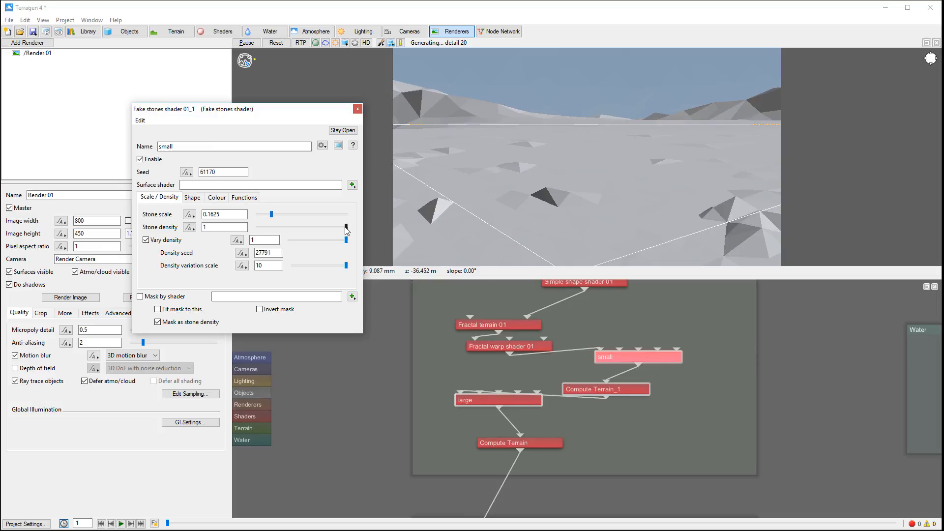
left_click_drag(345, 227, 334, 228)
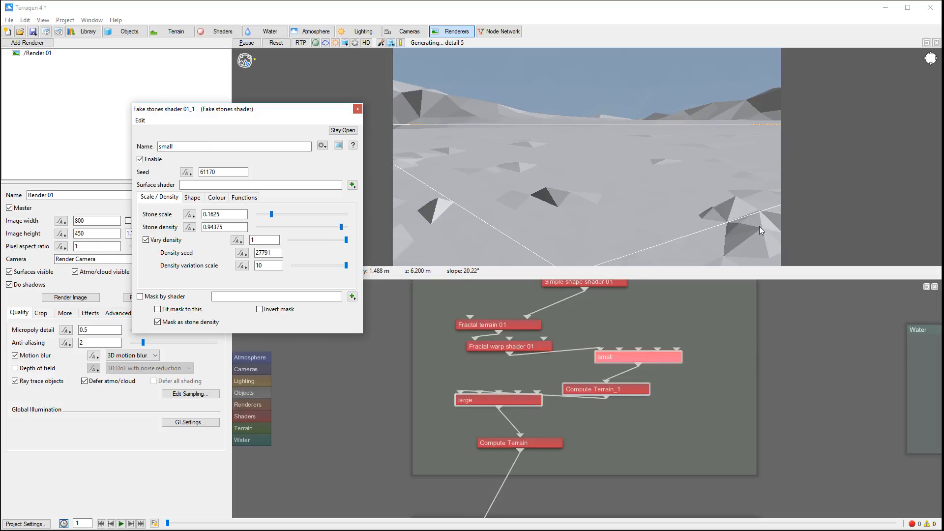
mouse_move(716, 152)
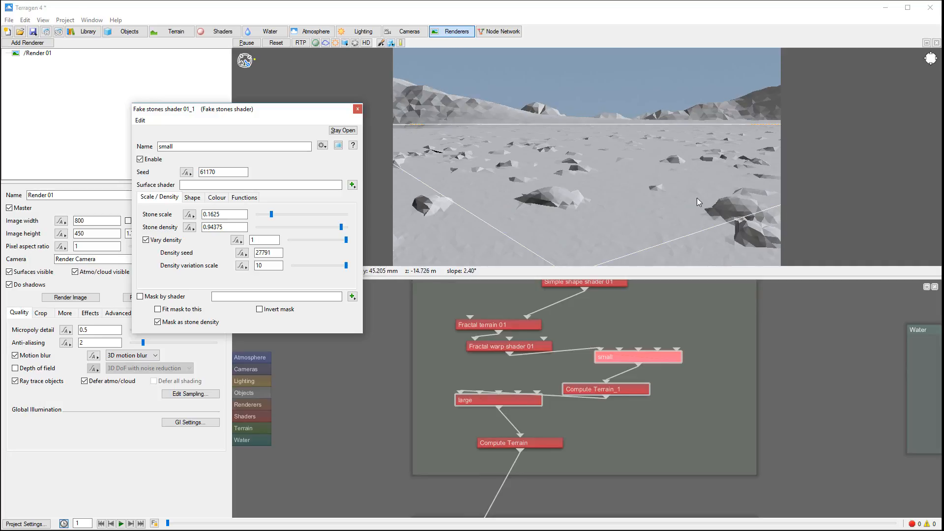
left_click_drag(273, 214, 271, 214)
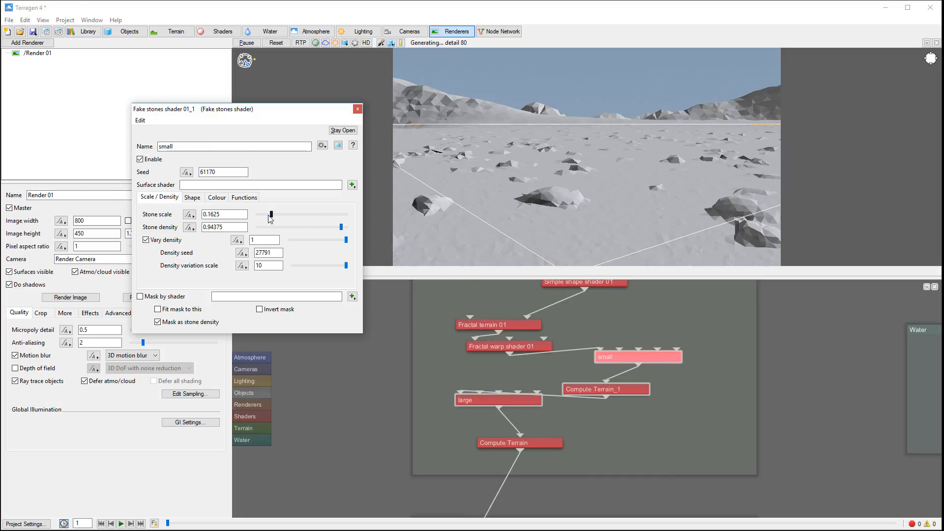
left_click_drag(271, 214, 276, 214)
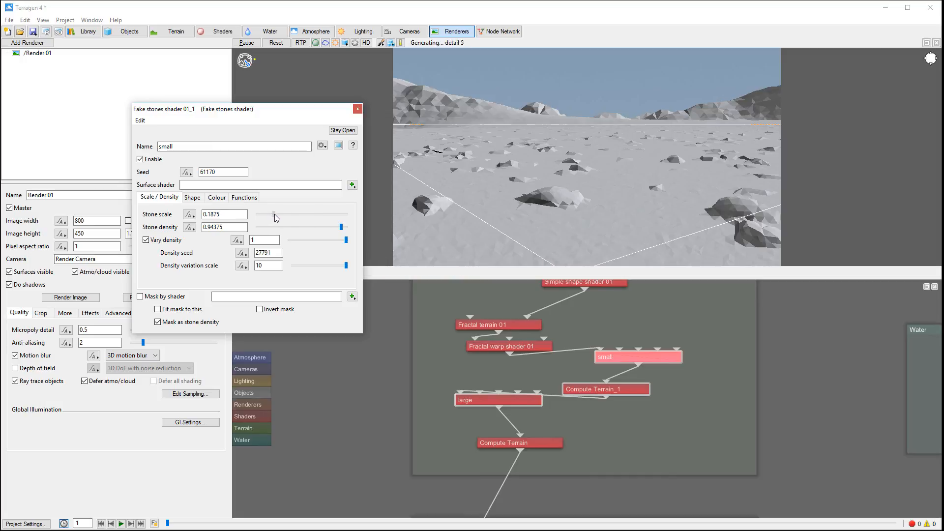
left_click_drag(271, 214, 277, 214)
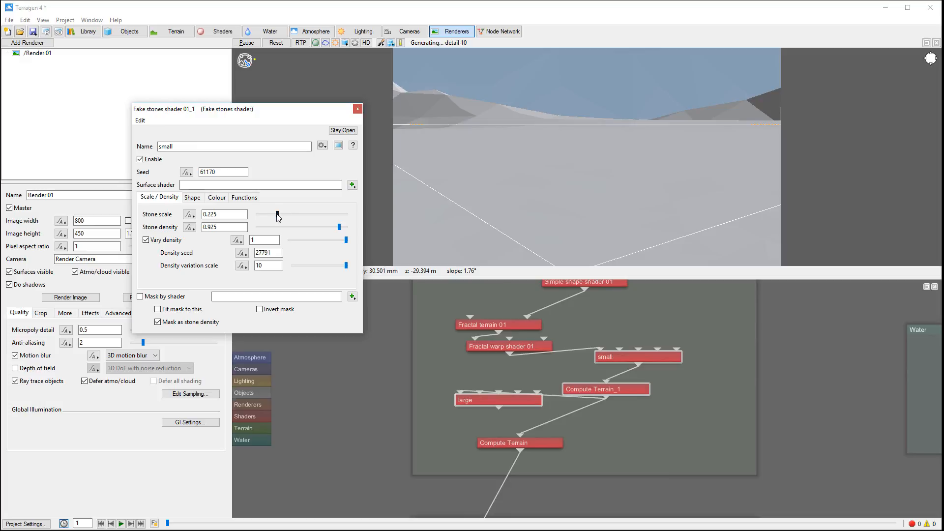
left_click_drag(277, 215, 283, 214)
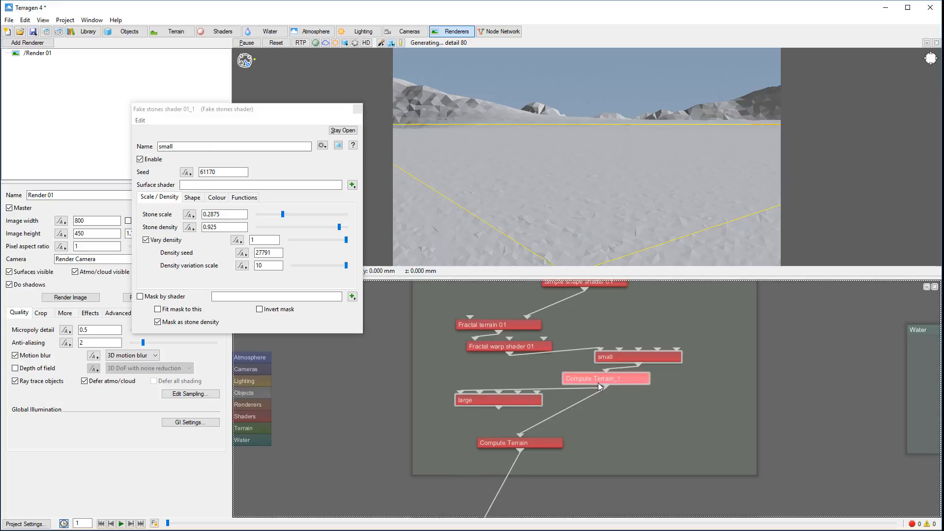
mouse_move(499, 411)
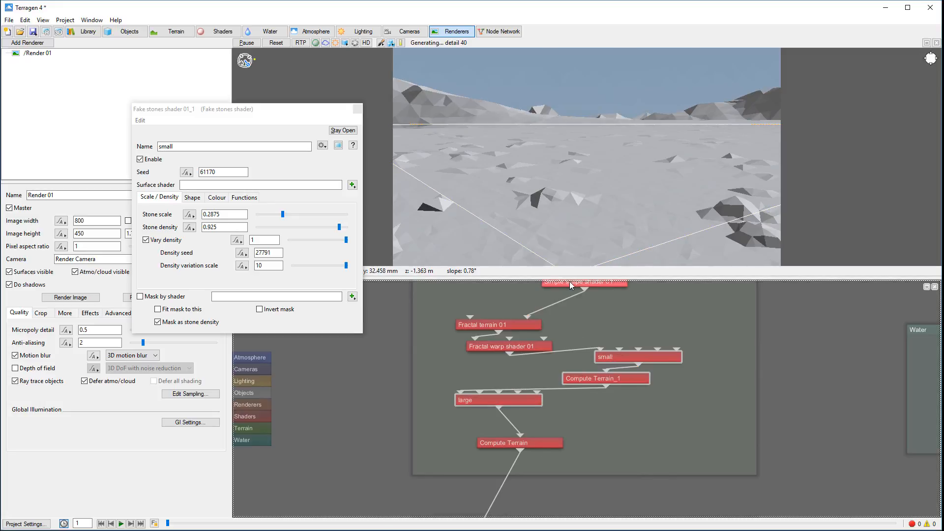
mouse_move(726, 365)
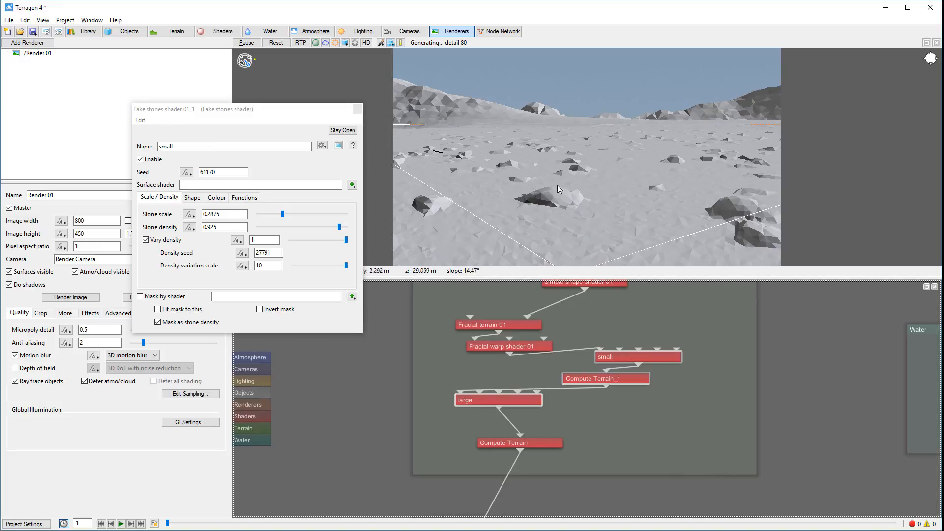
mouse_move(565, 192)
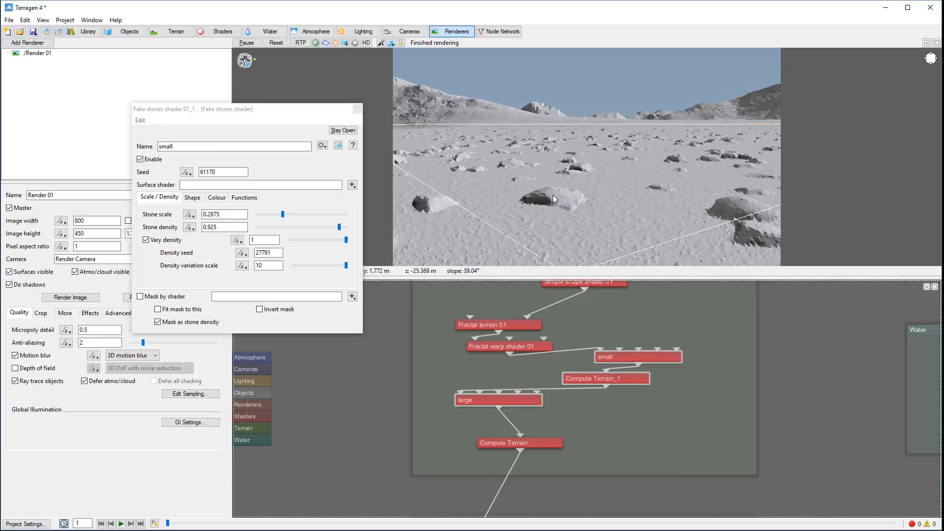
mouse_move(555, 196)
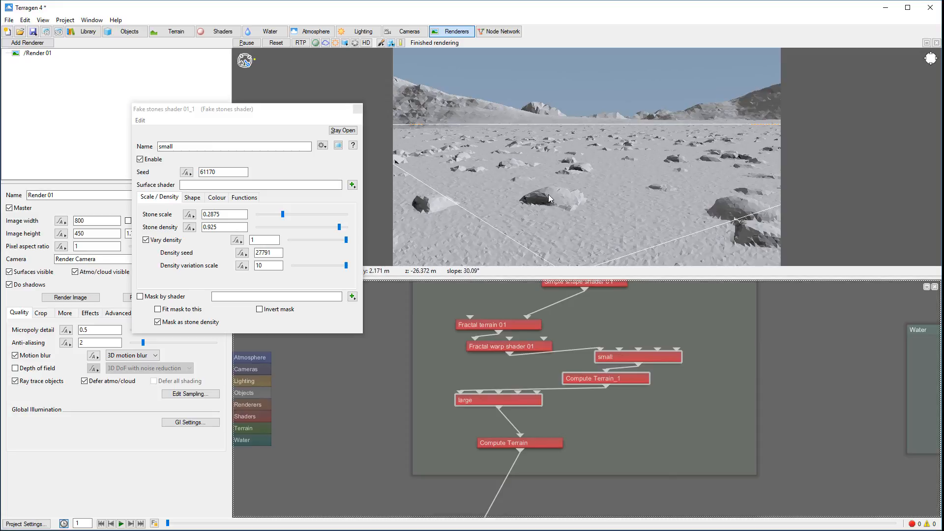
mouse_move(551, 196)
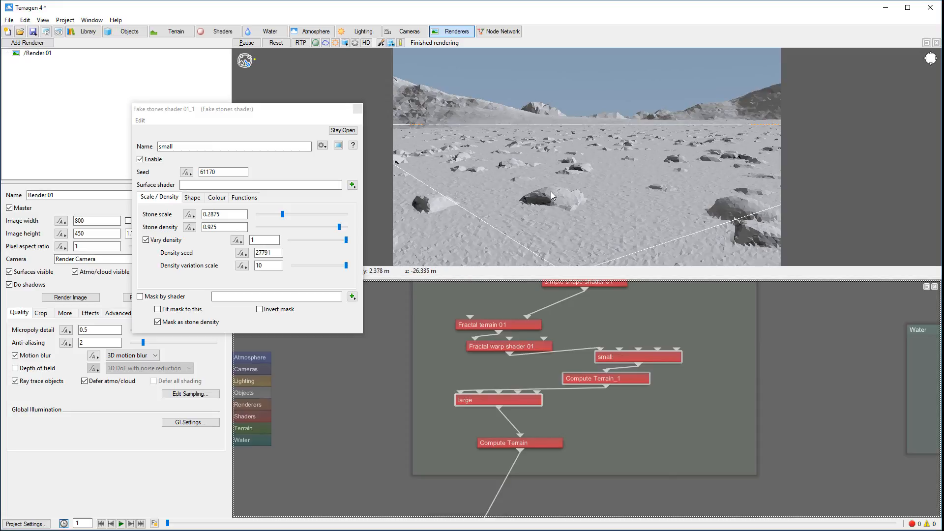
mouse_move(549, 196)
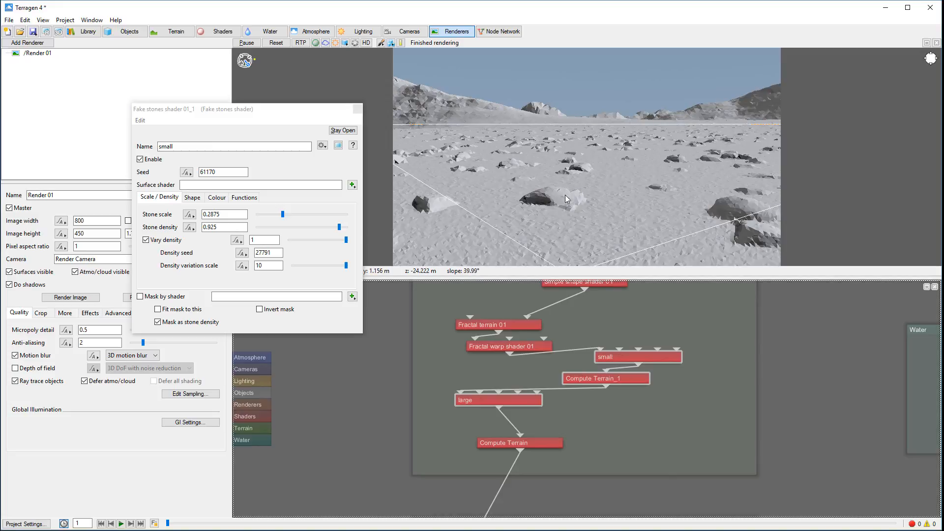
mouse_move(528, 198)
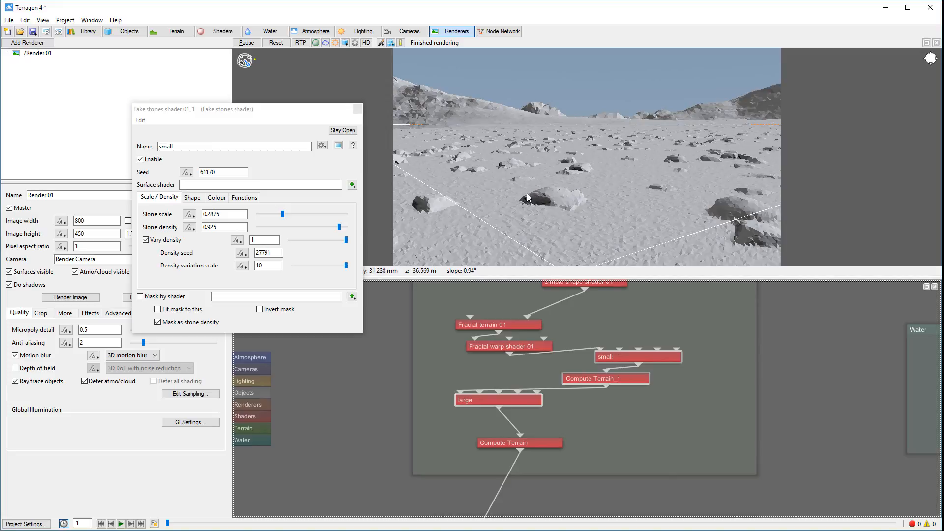
mouse_move(531, 201)
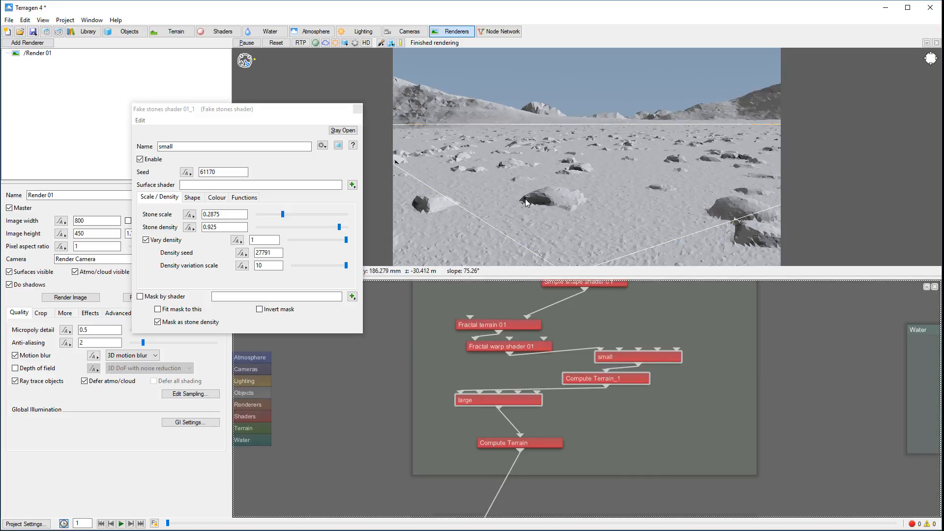
mouse_move(561, 191)
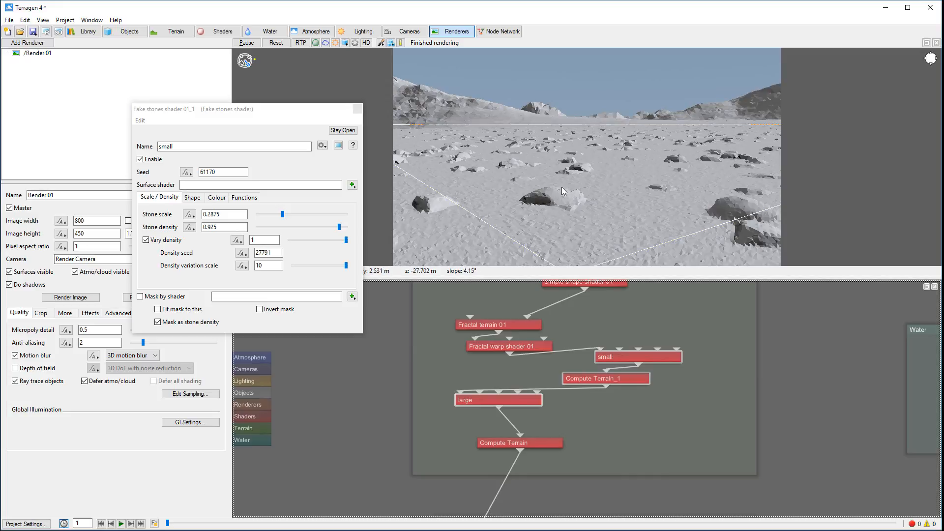
Rewire the warped terrain through large, Compute Terrain_1, then small into Compute Terrain.
left_click(623, 357)
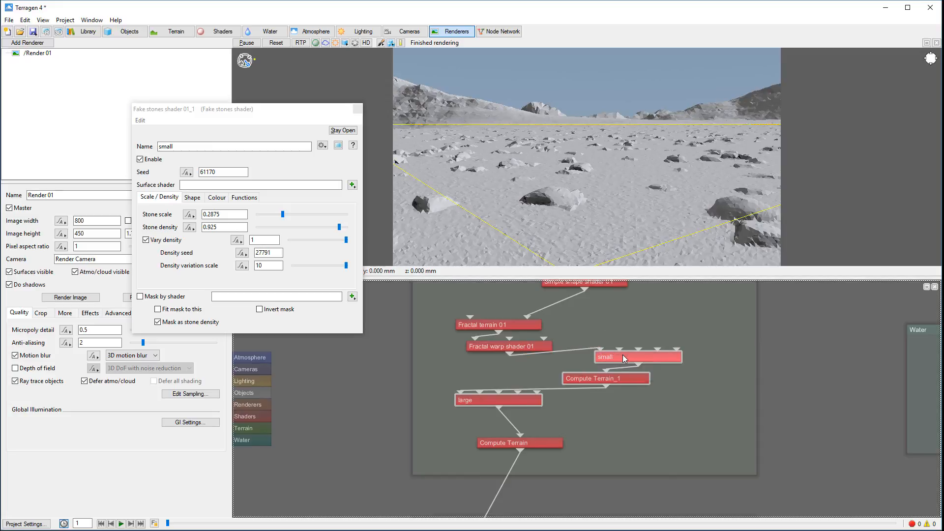
mouse_move(558, 199)
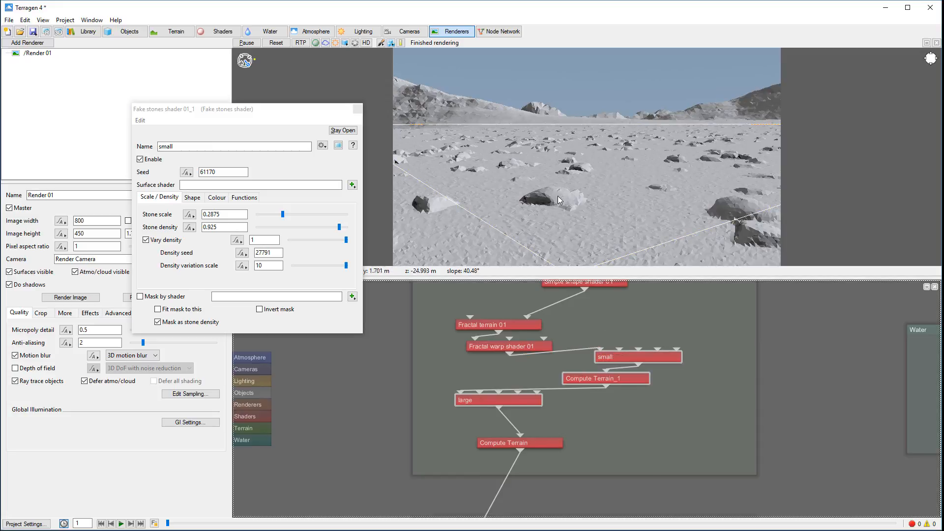
mouse_move(509, 210)
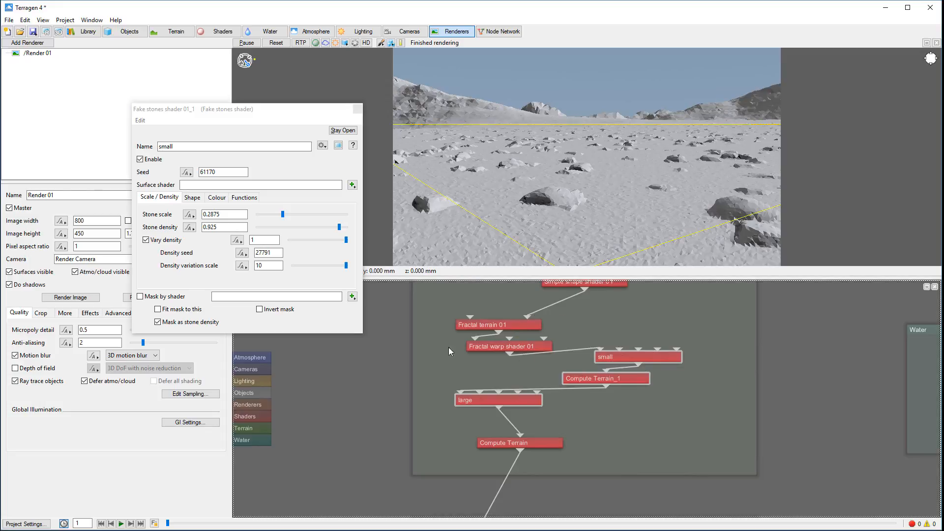
left_click(639, 356)
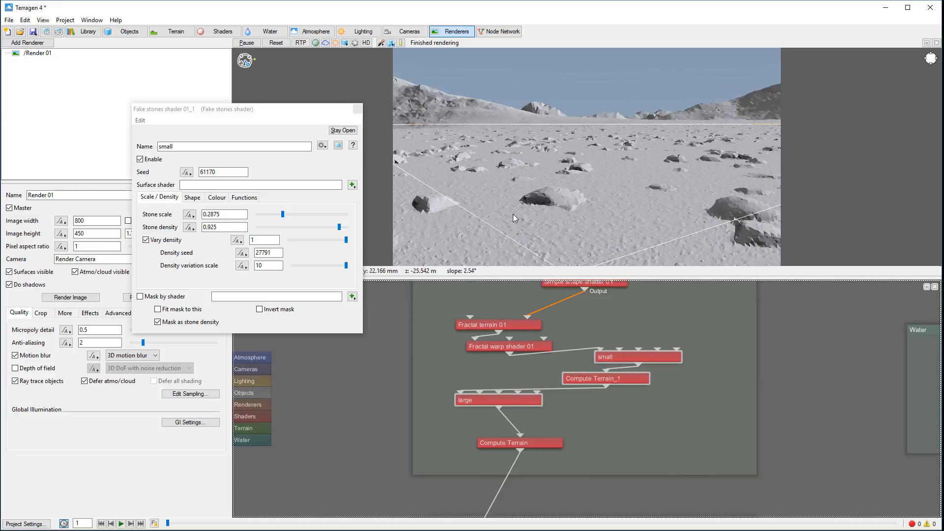
mouse_move(544, 196)
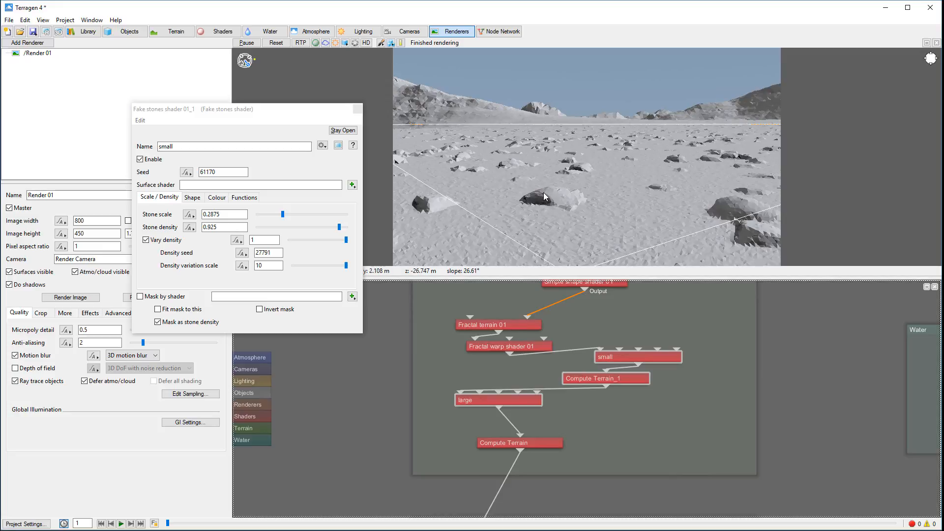
mouse_move(461, 211)
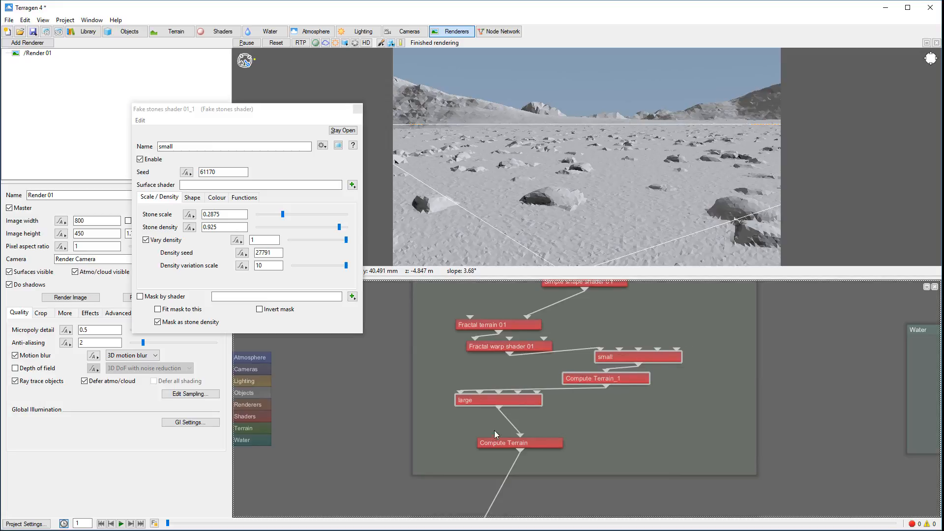
left_click(498, 400)
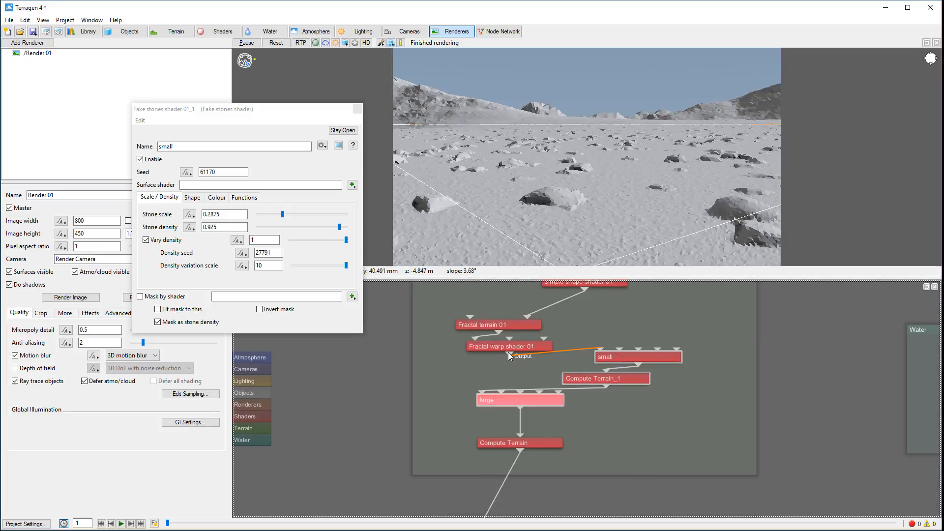
left_click_drag(519, 400, 513, 377)
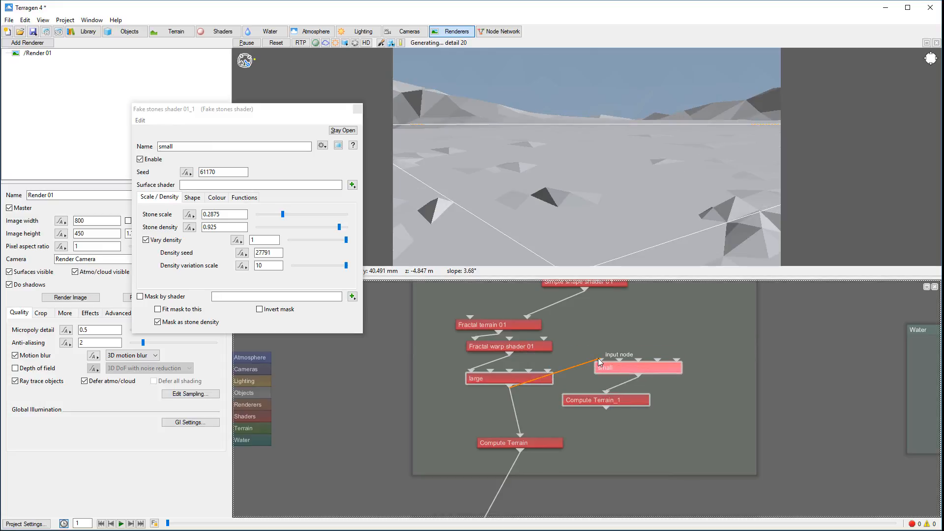
left_click_drag(639, 367, 502, 411)
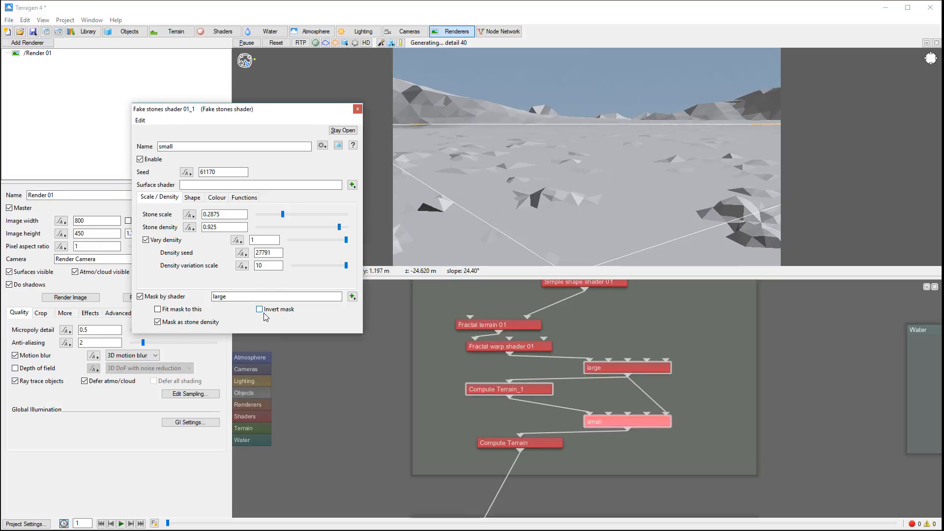
Tick Invert mask on the small shader's mask by the 'large' shader.
left_click(260, 309)
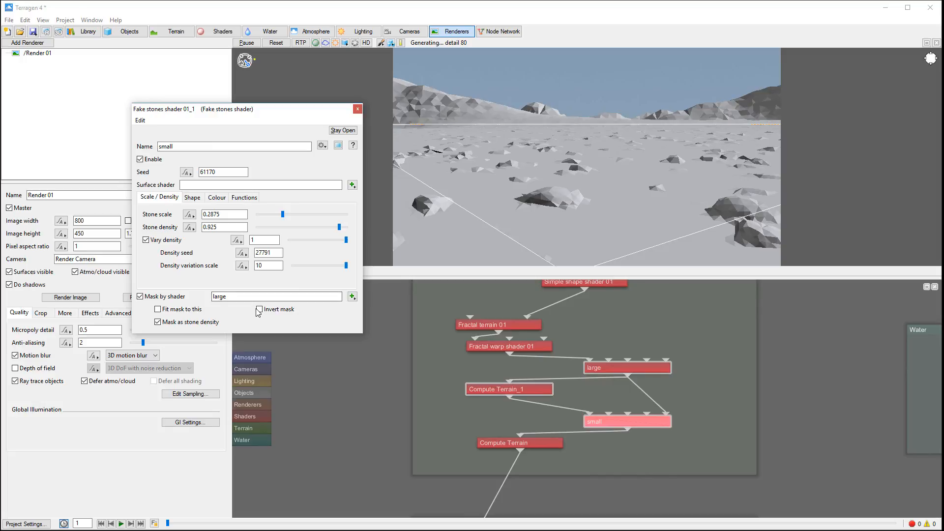
left_click(259, 309)
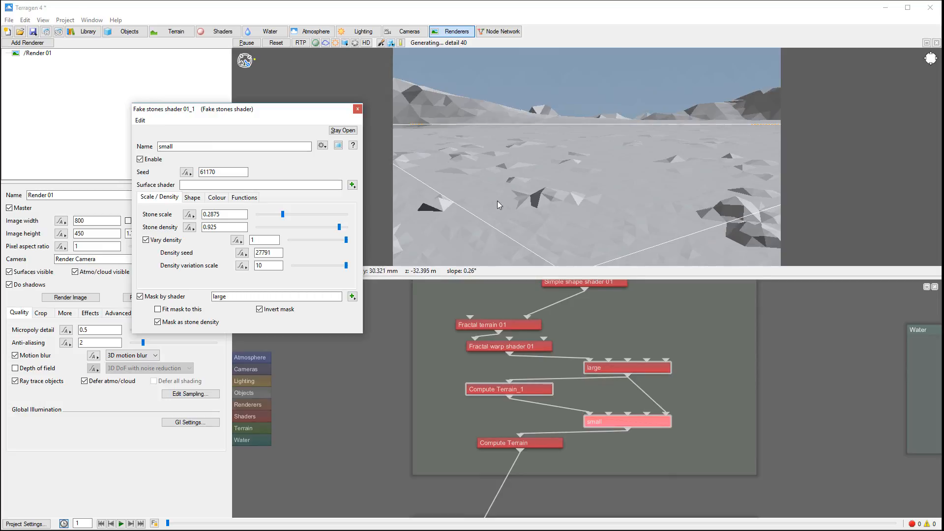
mouse_move(612, 204)
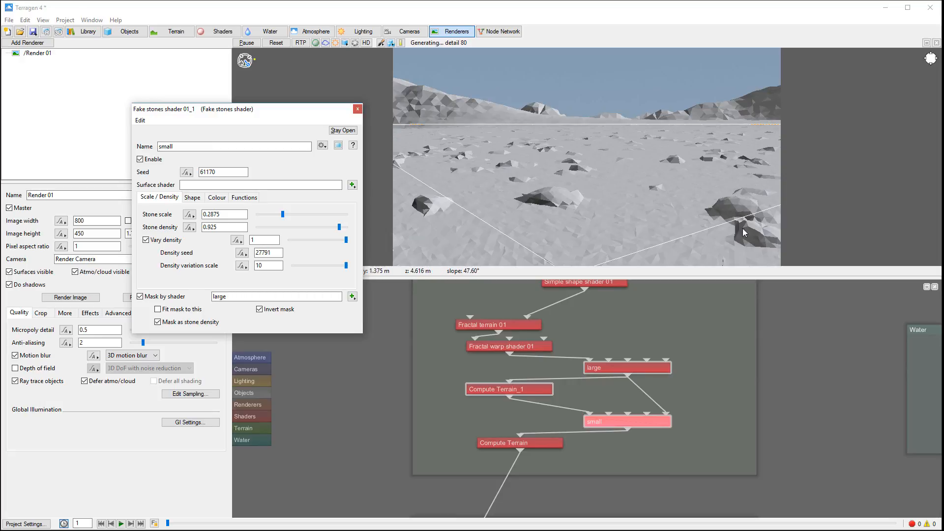
mouse_move(599, 325)
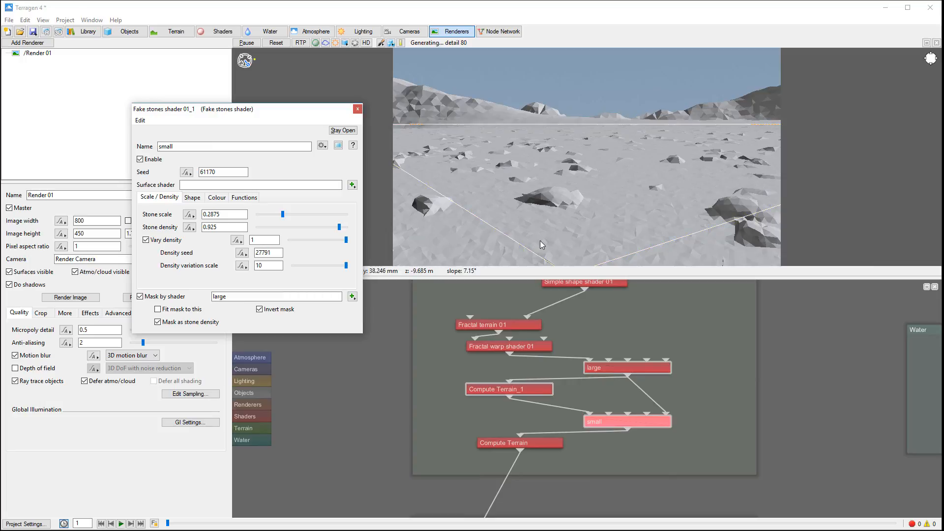
mouse_move(612, 325)
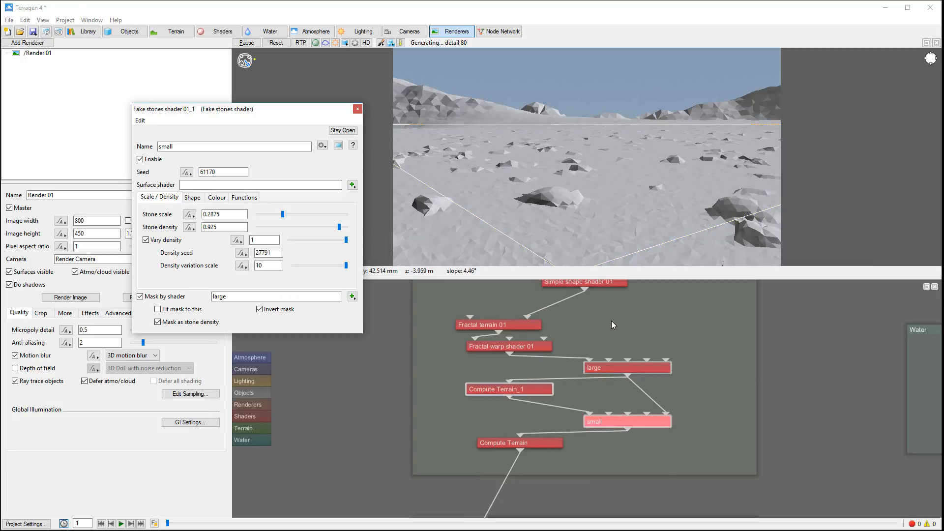
mouse_move(661, 340)
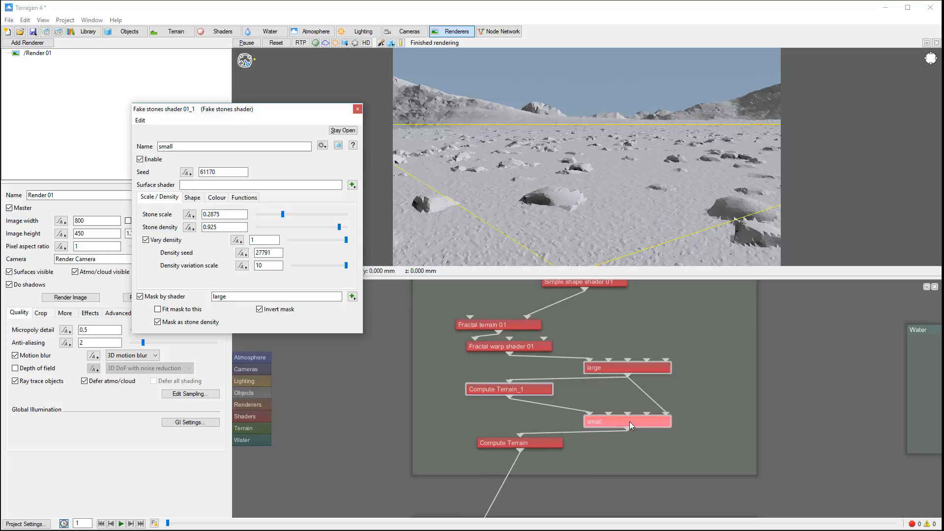
mouse_move(616, 410)
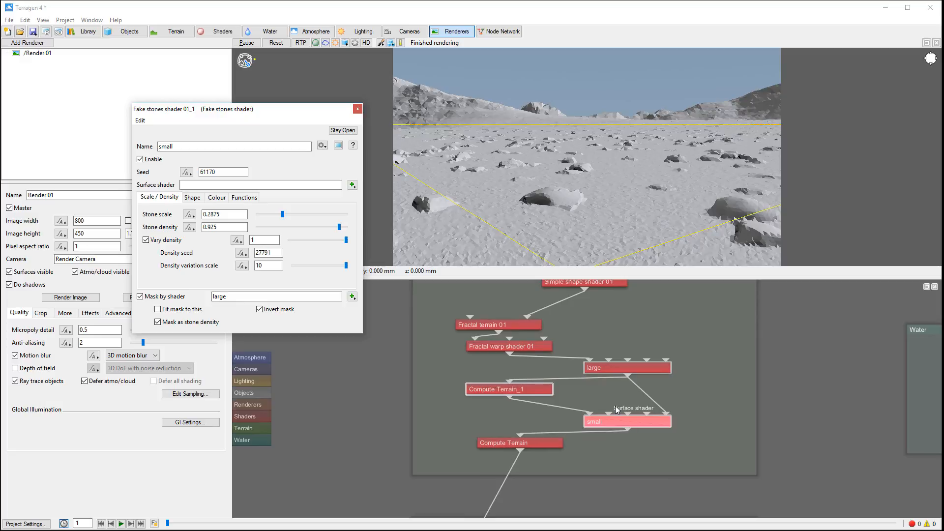
mouse_move(521, 327)
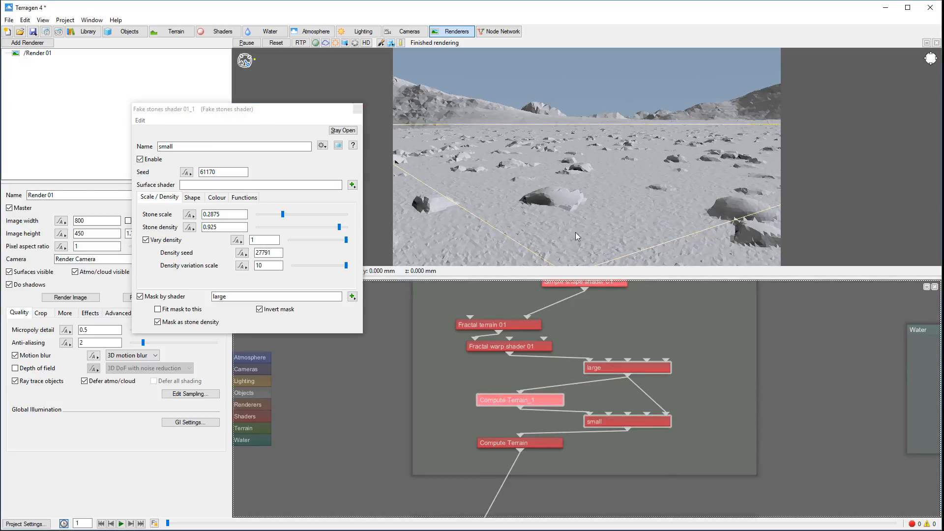
mouse_move(596, 103)
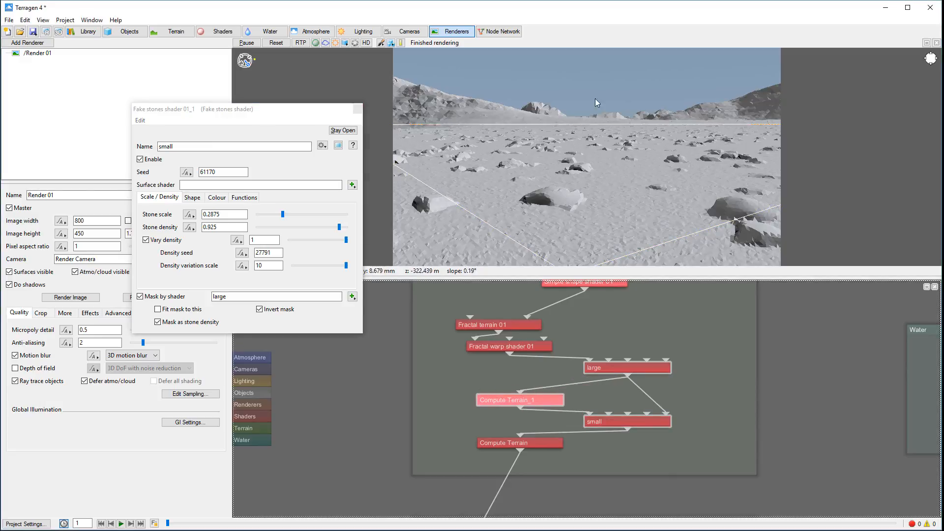
mouse_move(730, 251)
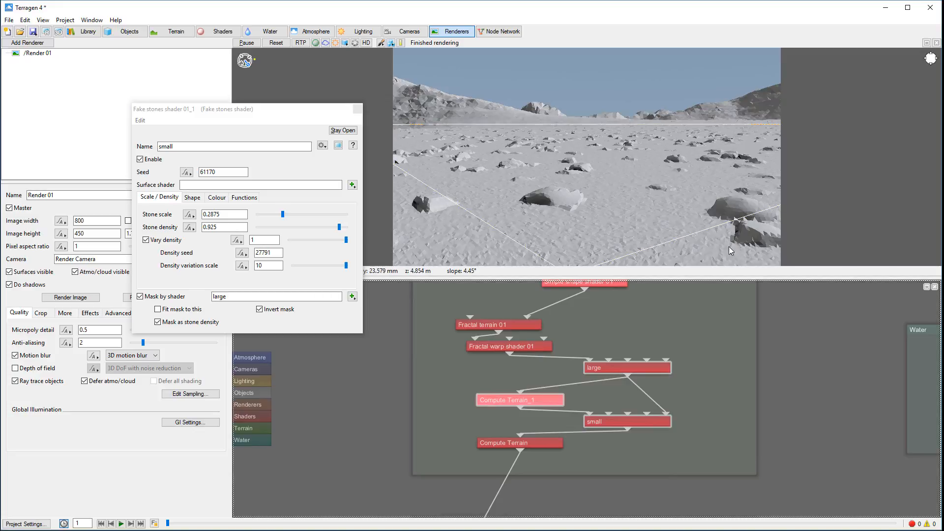
mouse_move(733, 235)
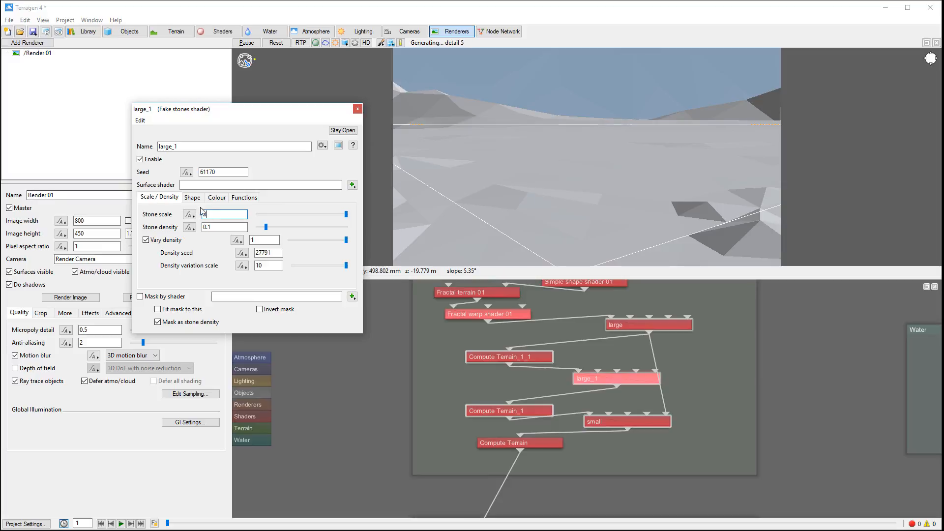
Rename the copied shader 'middle', with stone scale 2 and density 0.39375.
type("4")
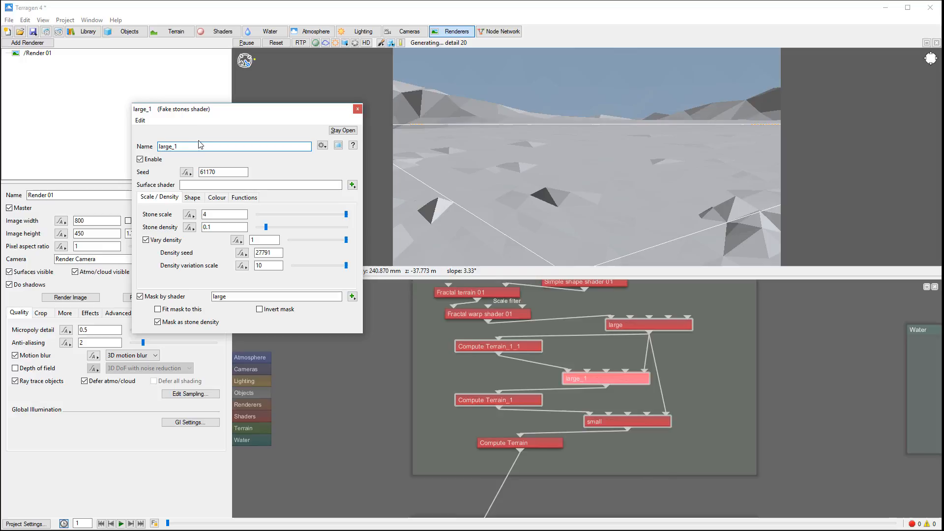
triple_click(174, 146)
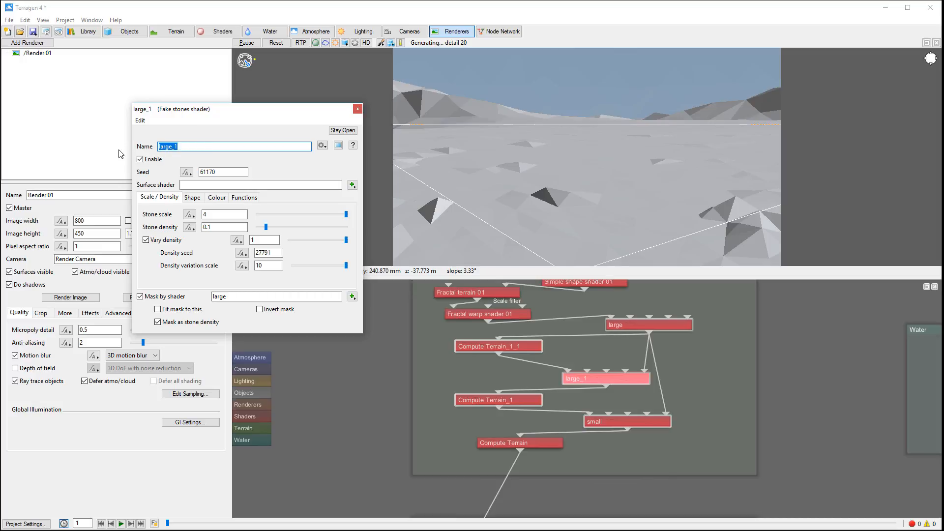
type("middle")
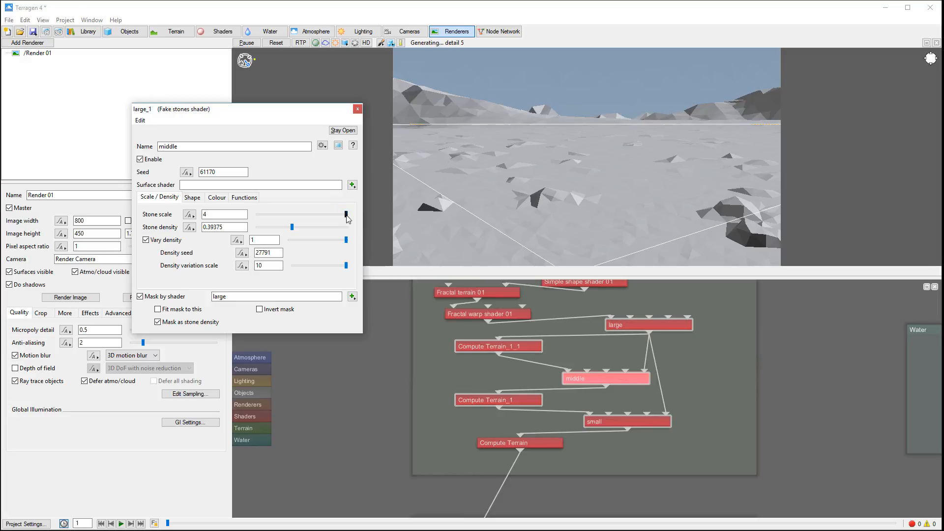
left_click(223, 214)
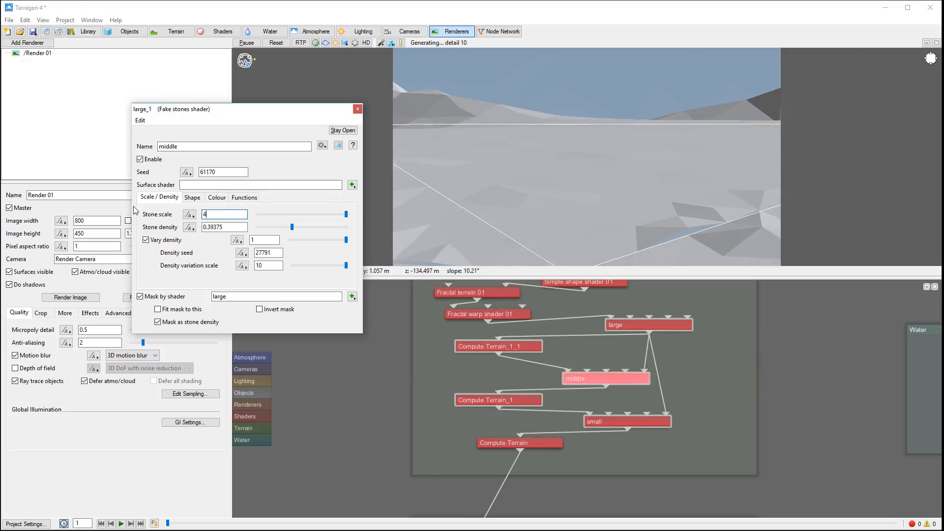
type("2")
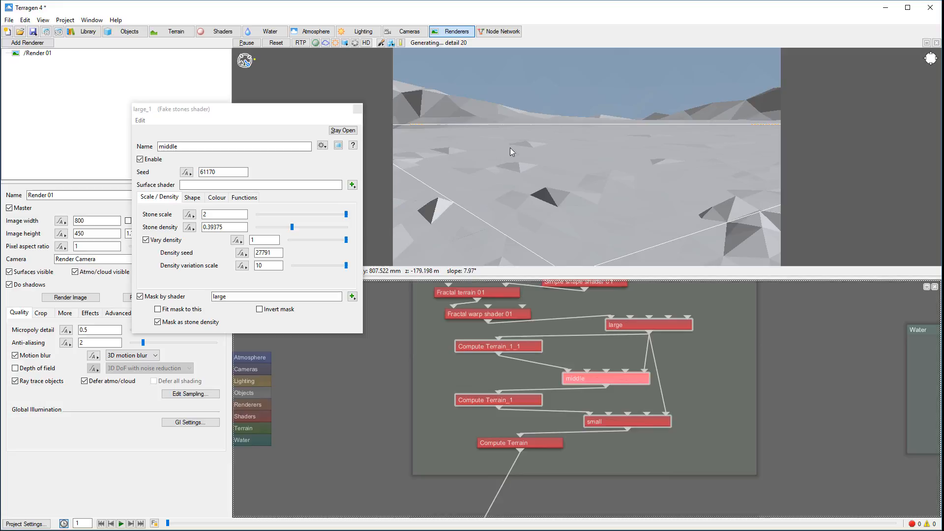
mouse_move(601, 167)
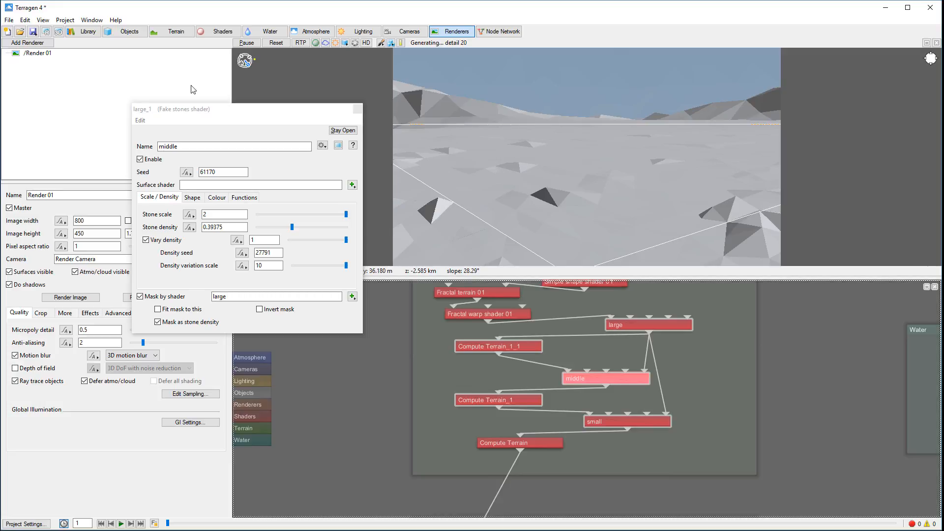
mouse_move(46, 31)
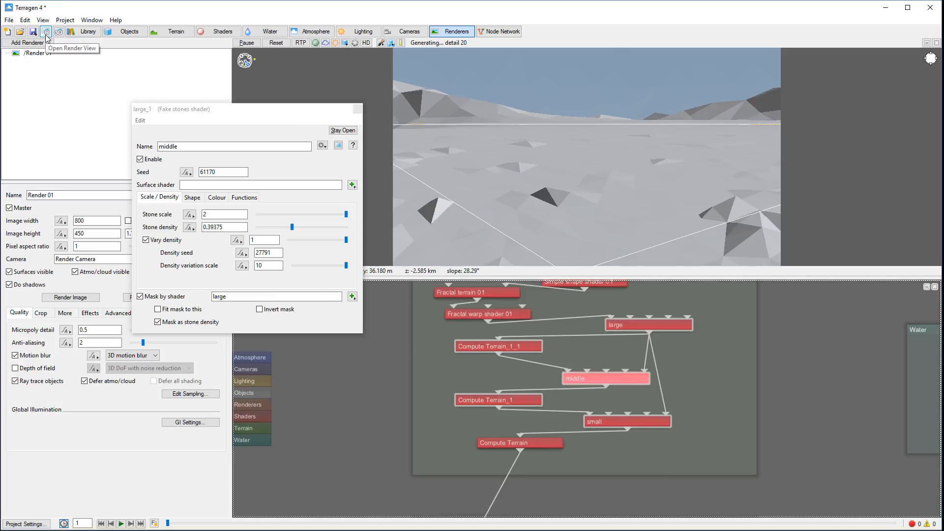
Open the Render View to watch the rocky plain render.
left_click(46, 32)
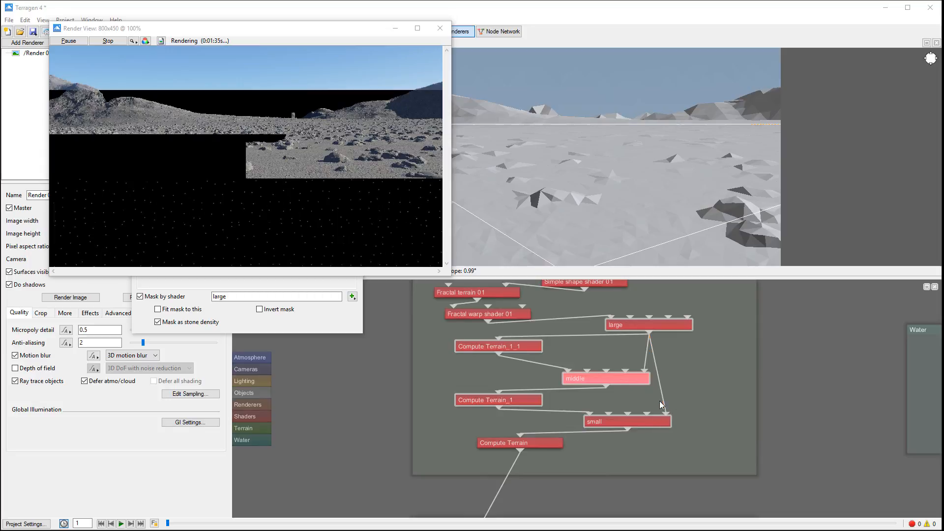
mouse_move(625, 382)
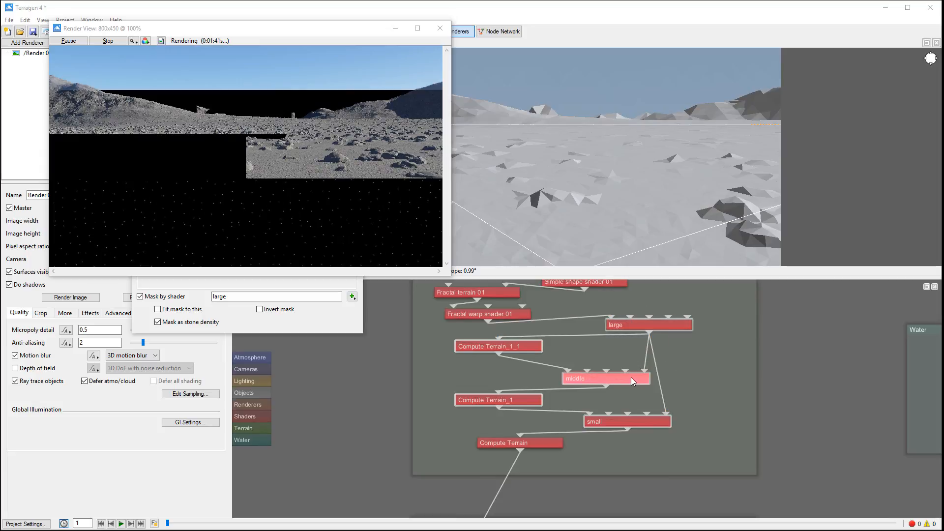
mouse_move(626, 390)
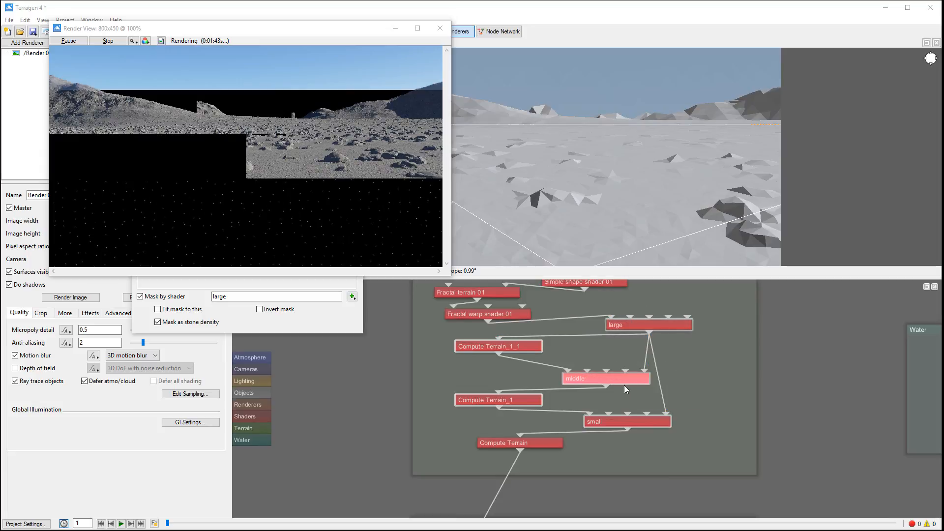
mouse_move(684, 373)
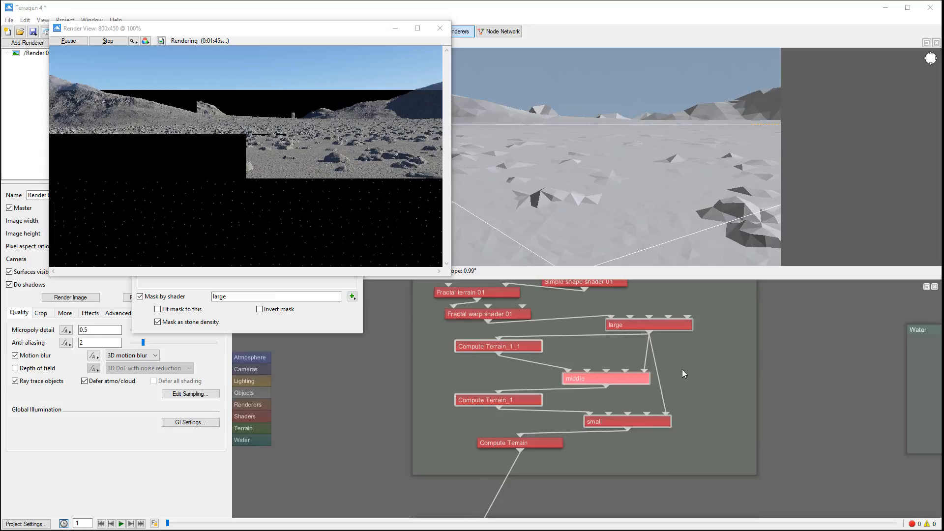
mouse_move(689, 390)
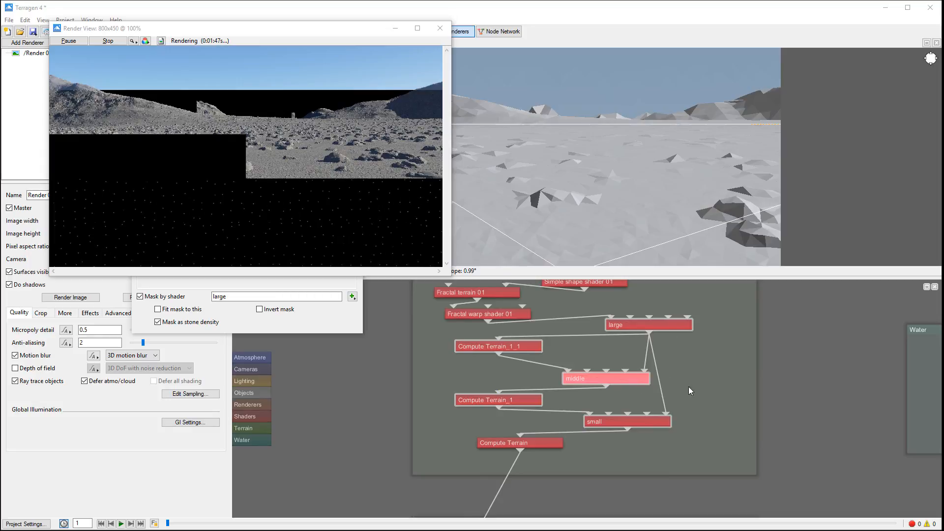
mouse_move(671, 389)
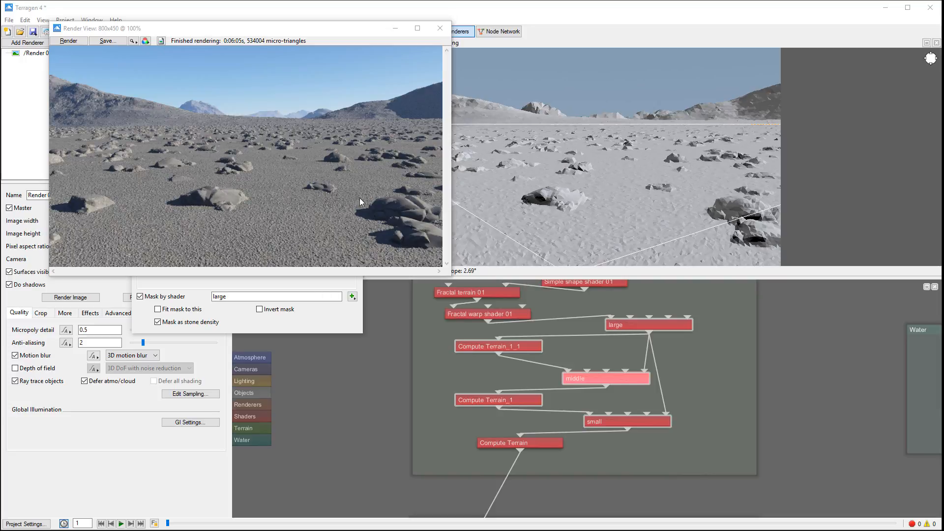
mouse_move(221, 234)
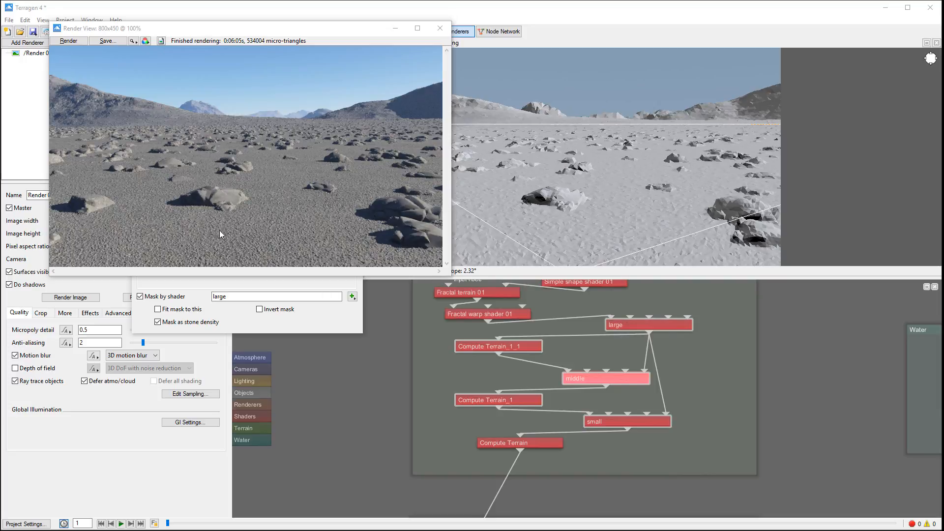
mouse_move(220, 198)
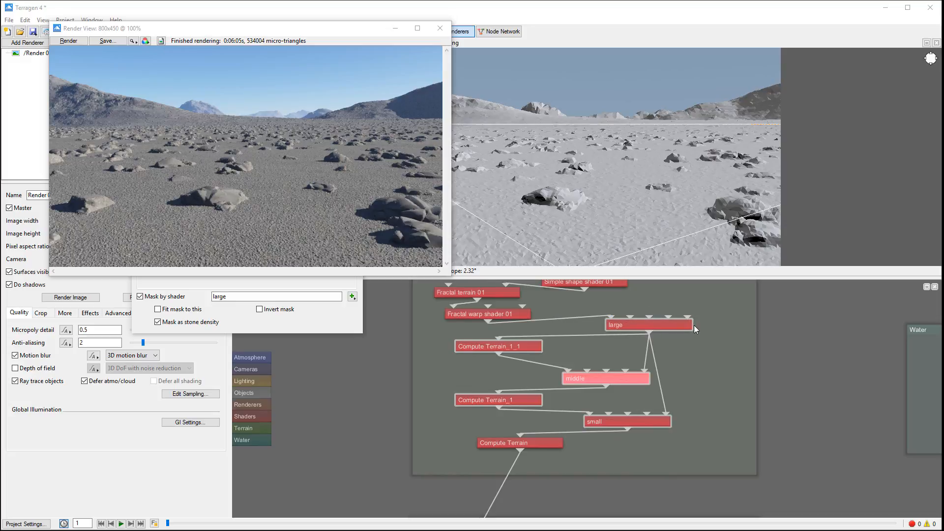
mouse_move(240, 183)
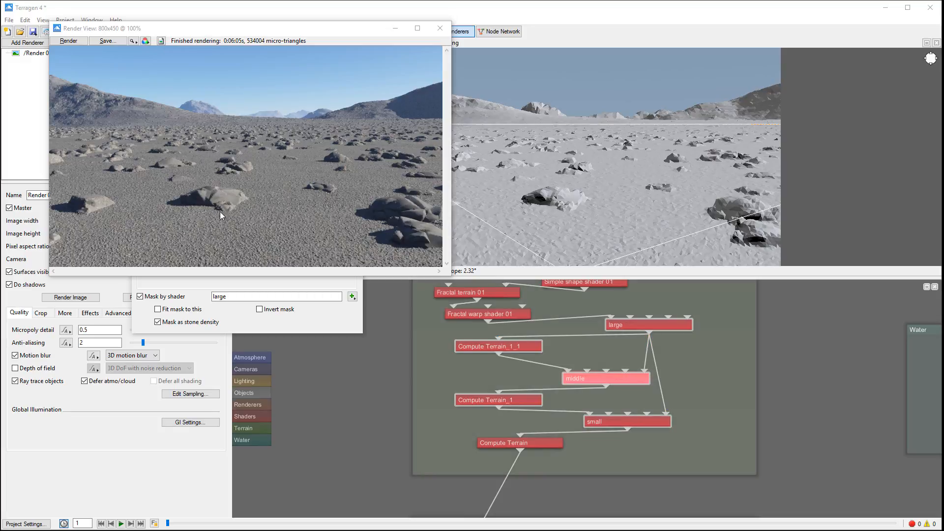
mouse_move(216, 207)
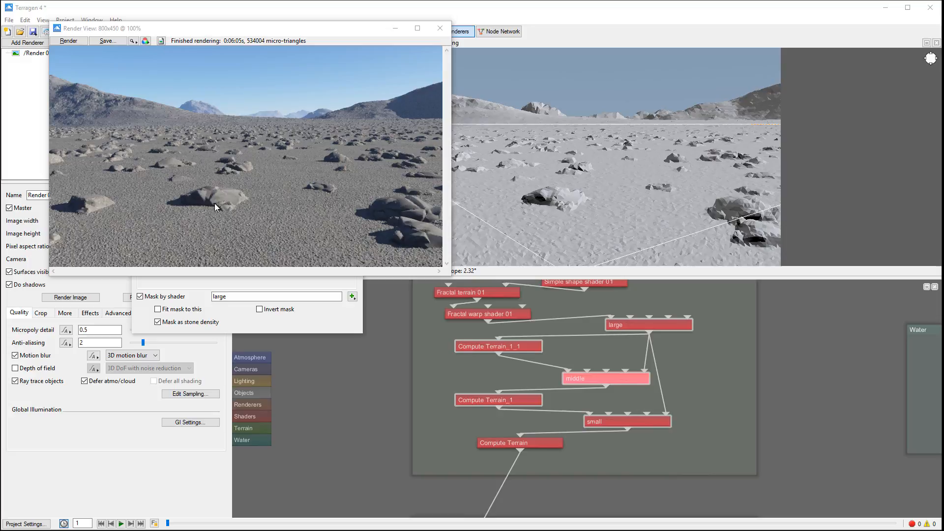
mouse_move(232, 209)
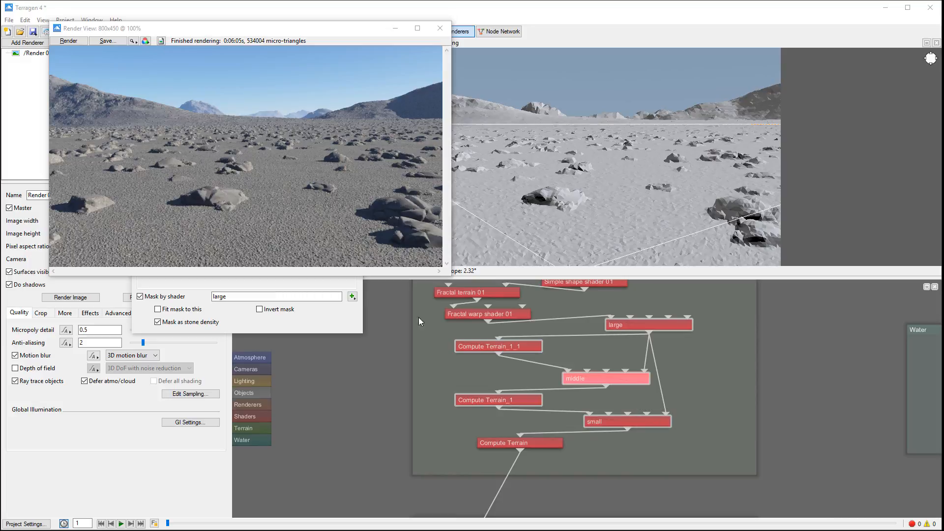
mouse_move(223, 218)
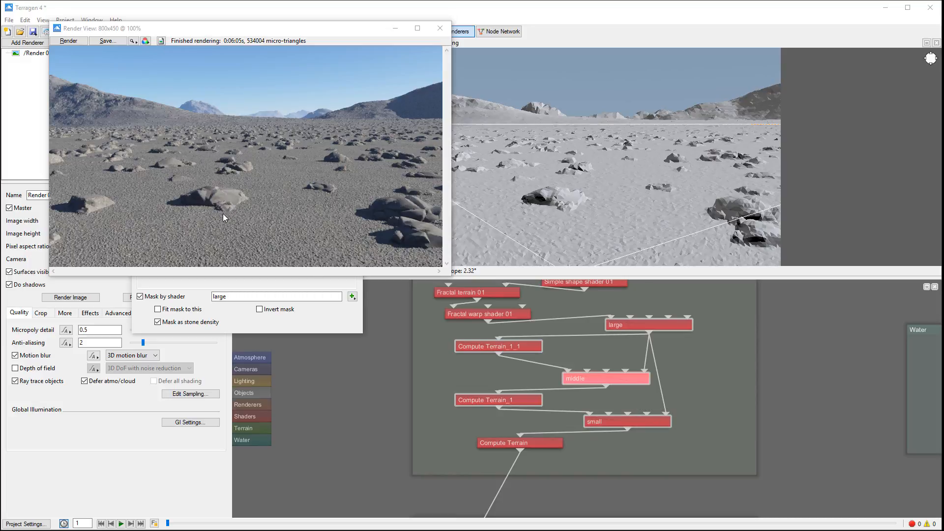
mouse_move(314, 241)
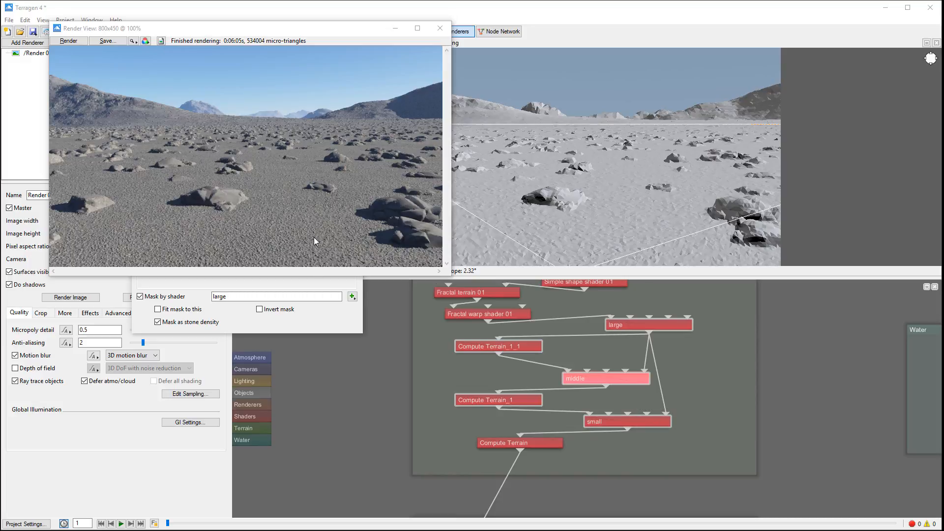
mouse_move(376, 203)
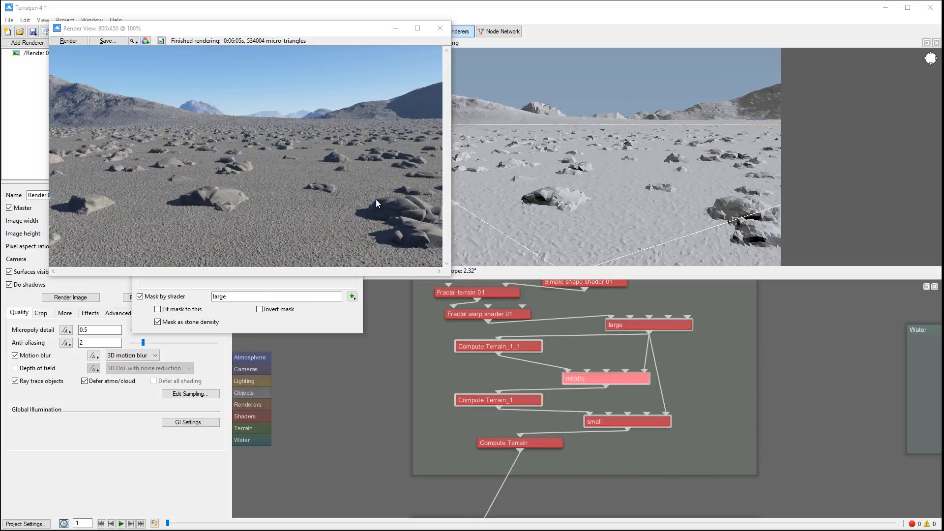
mouse_move(223, 233)
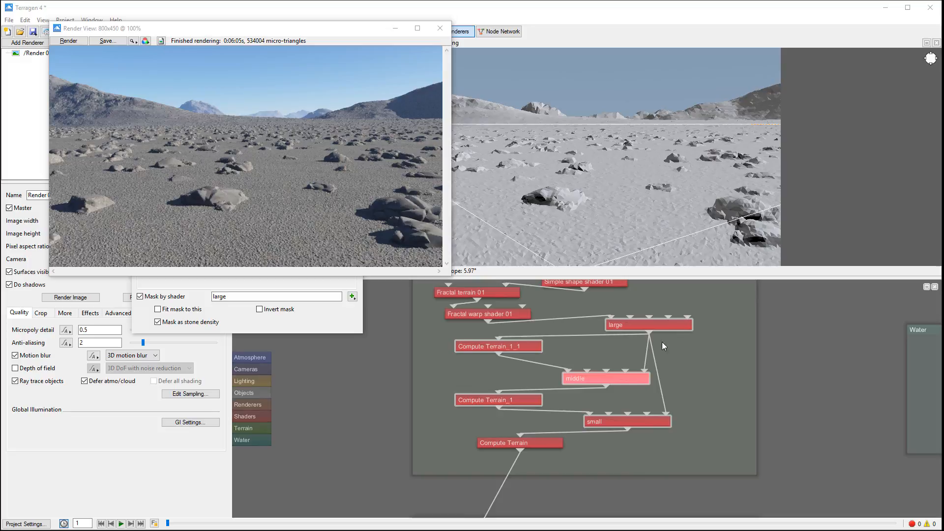
mouse_move(641, 370)
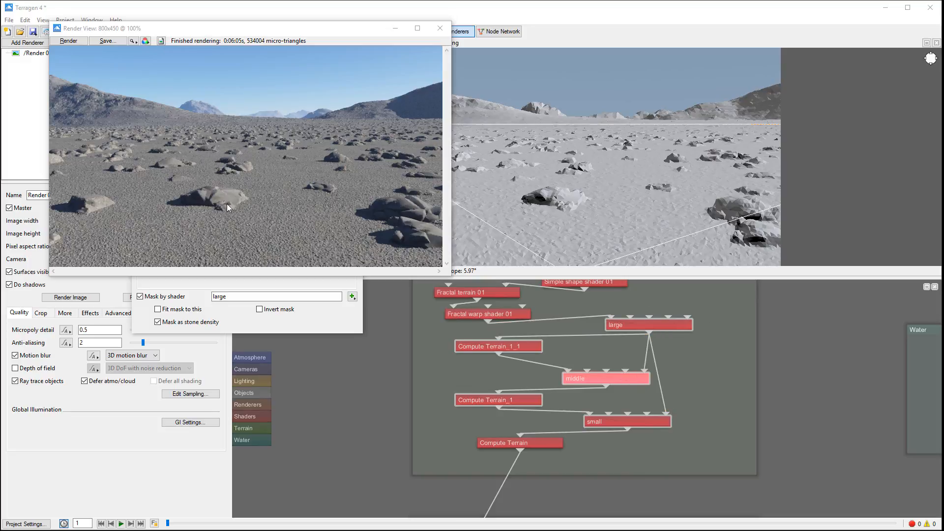
mouse_move(416, 214)
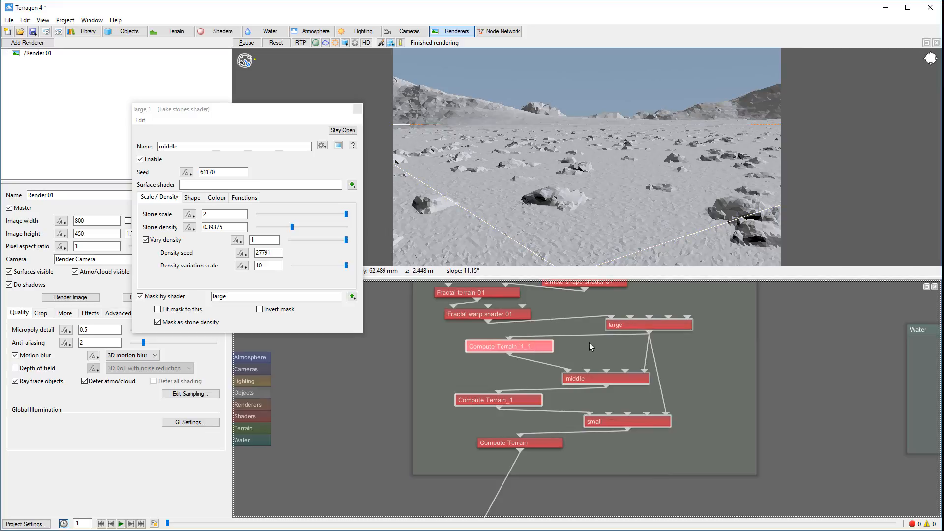
mouse_move(470, 349)
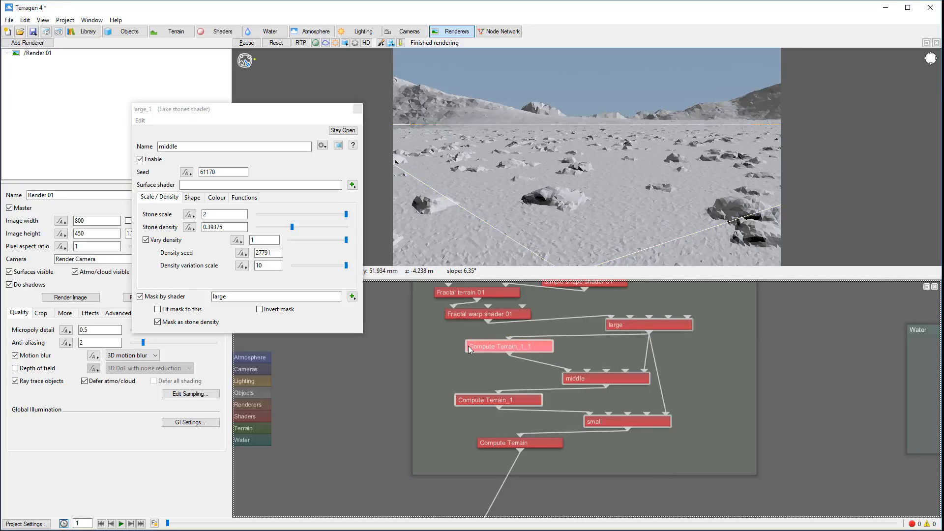
mouse_move(630, 318)
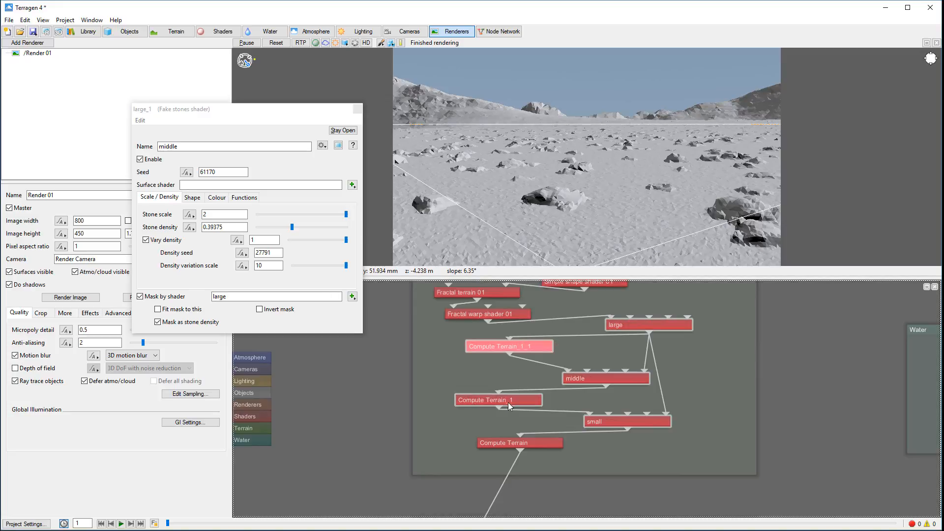
mouse_move(672, 265)
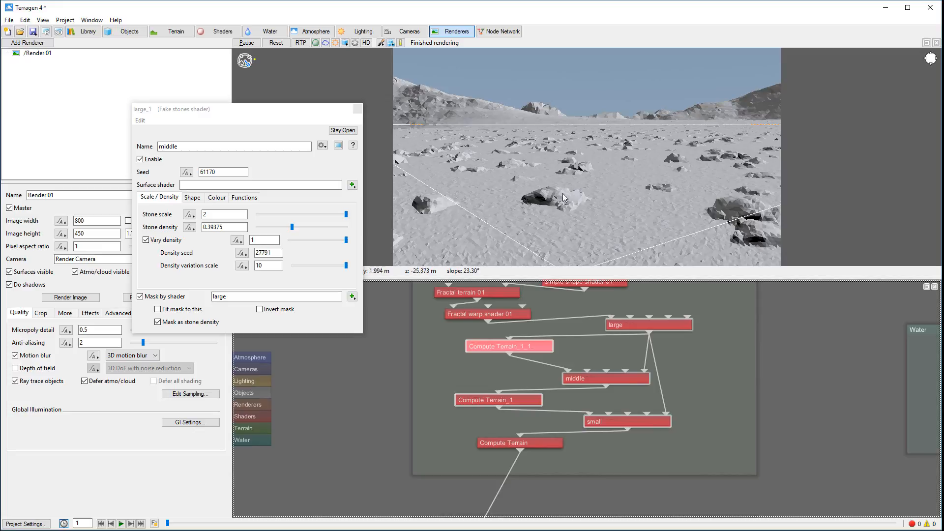
mouse_move(652, 157)
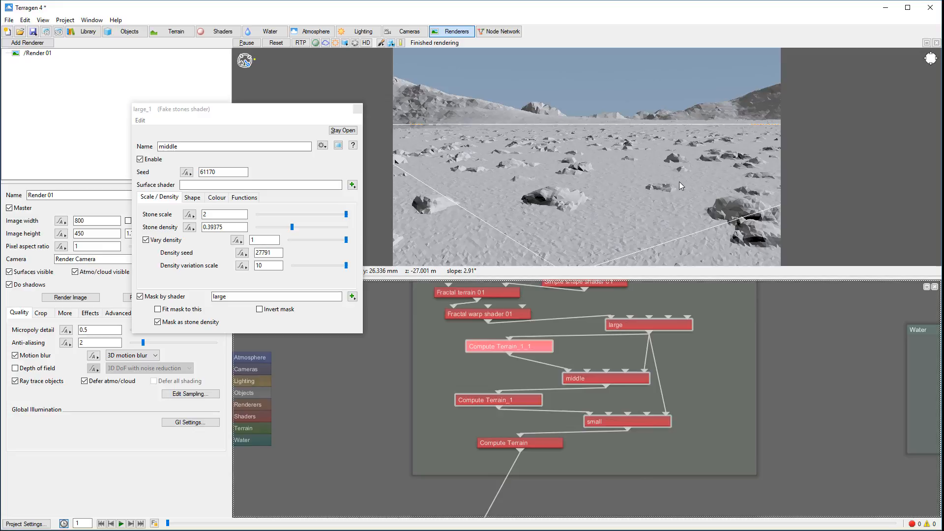
mouse_move(625, 201)
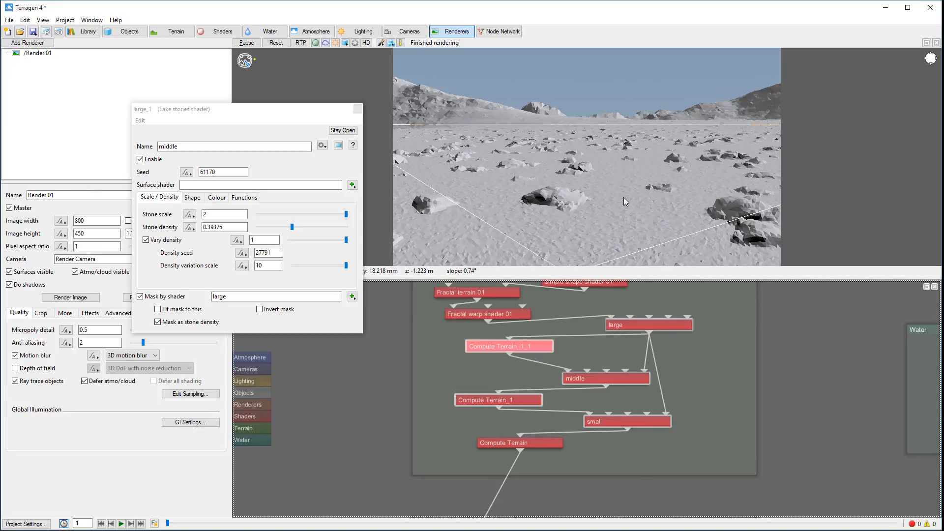
mouse_move(906, 136)
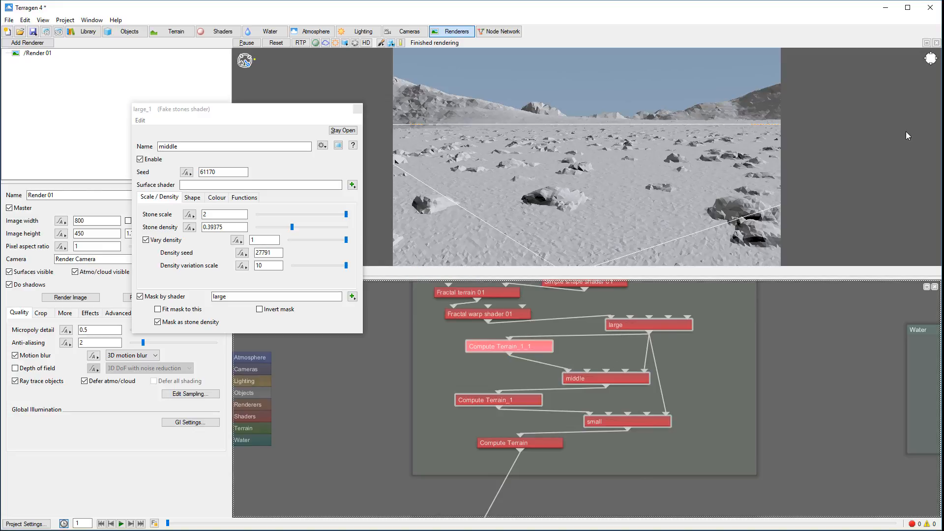
mouse_move(667, 236)
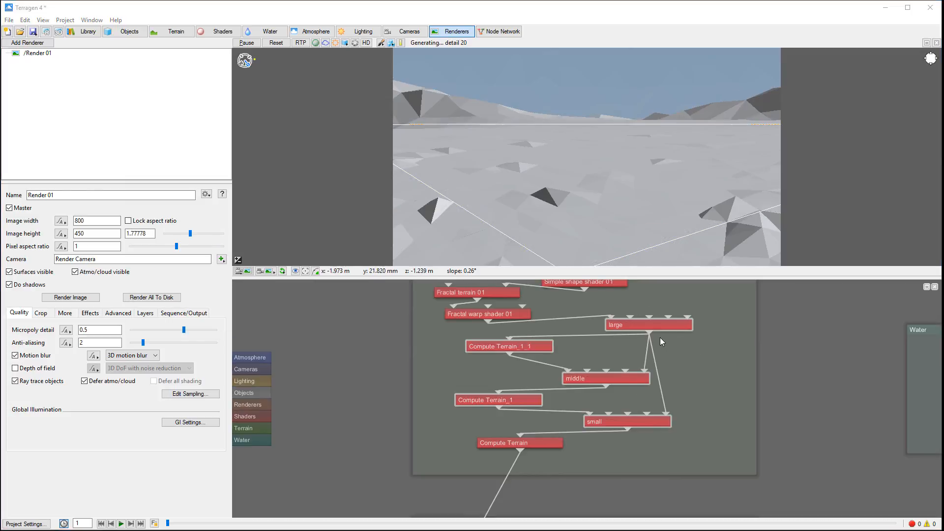
Create an Add colour 01 function node in the Node Network from the right-click menu.
right_click(660, 343)
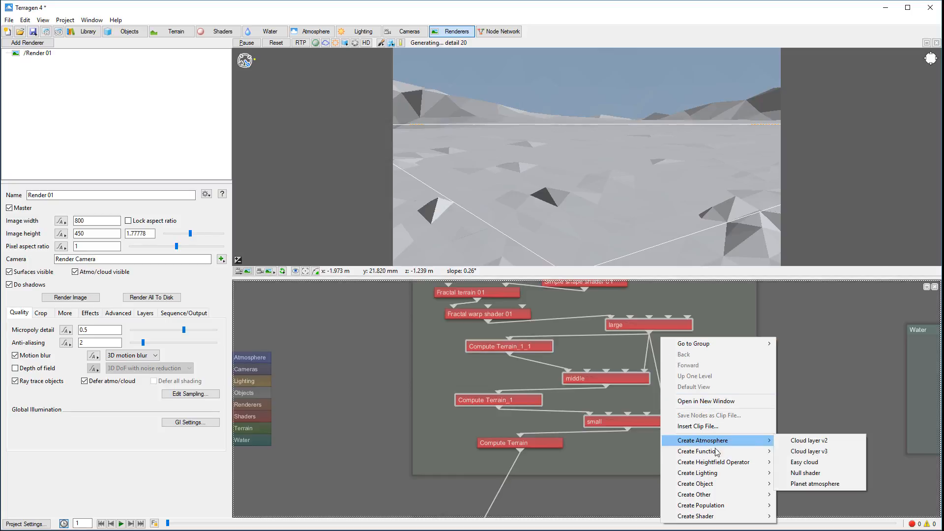
mouse_move(698, 451)
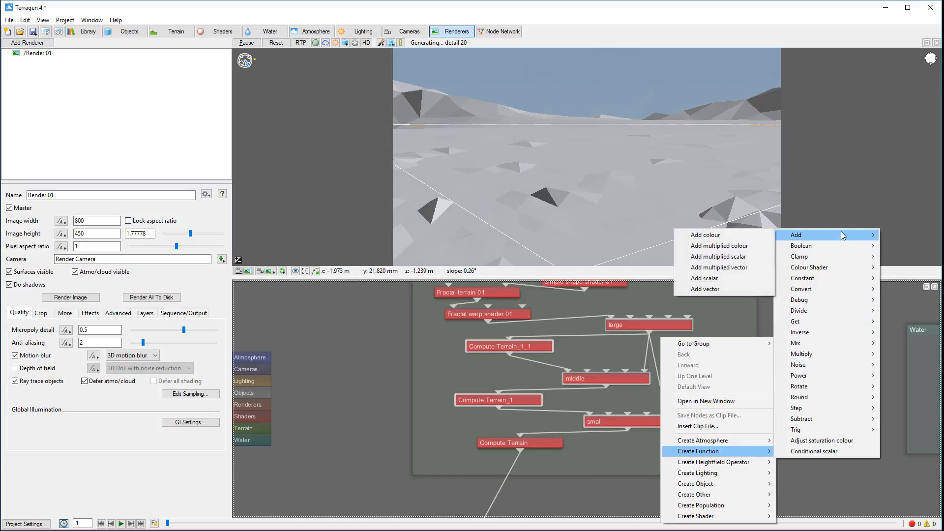
mouse_move(704, 235)
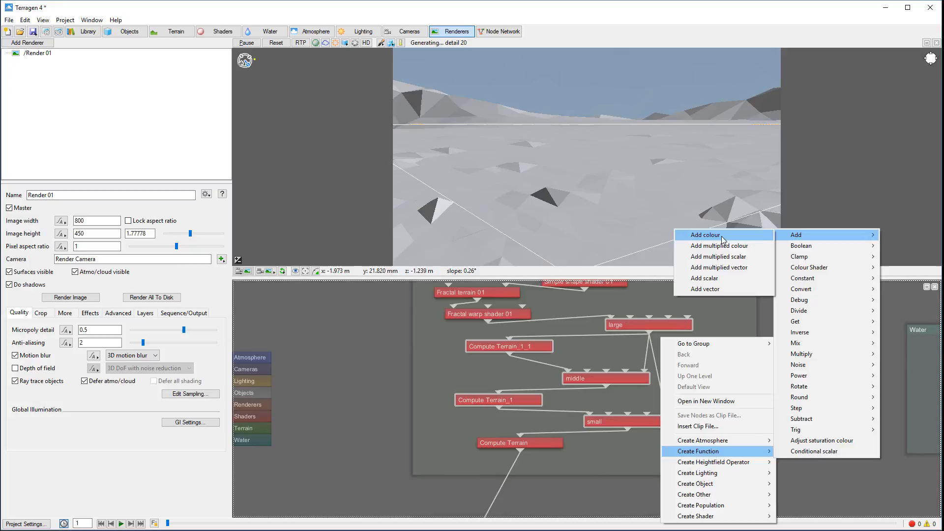
left_click(704, 234)
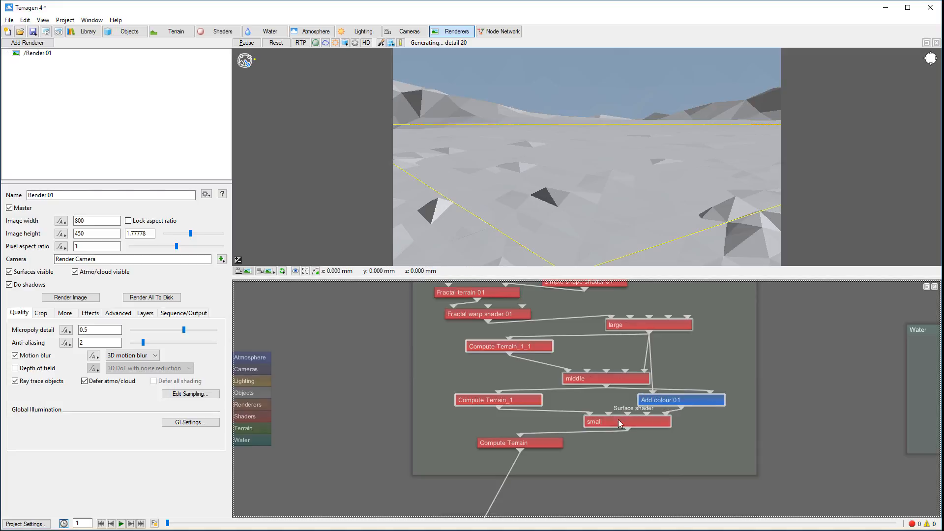
mouse_move(626, 421)
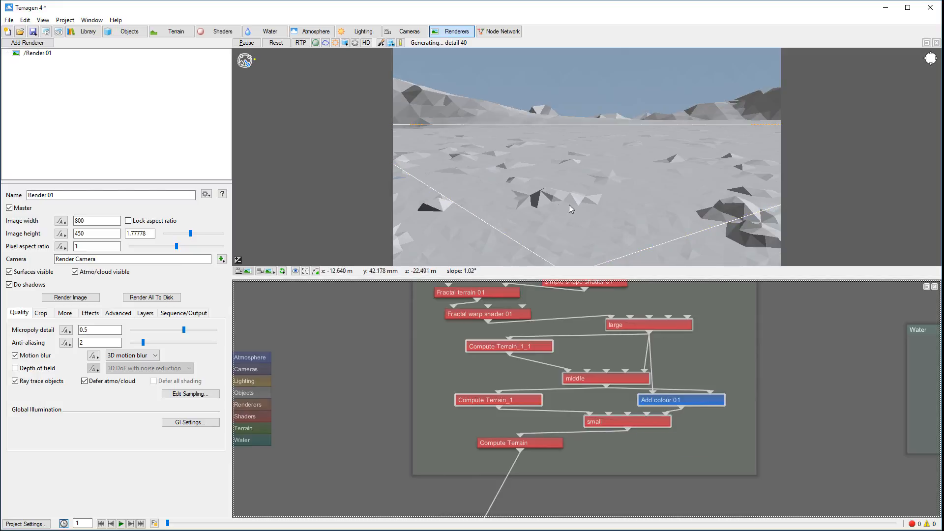
mouse_move(616, 383)
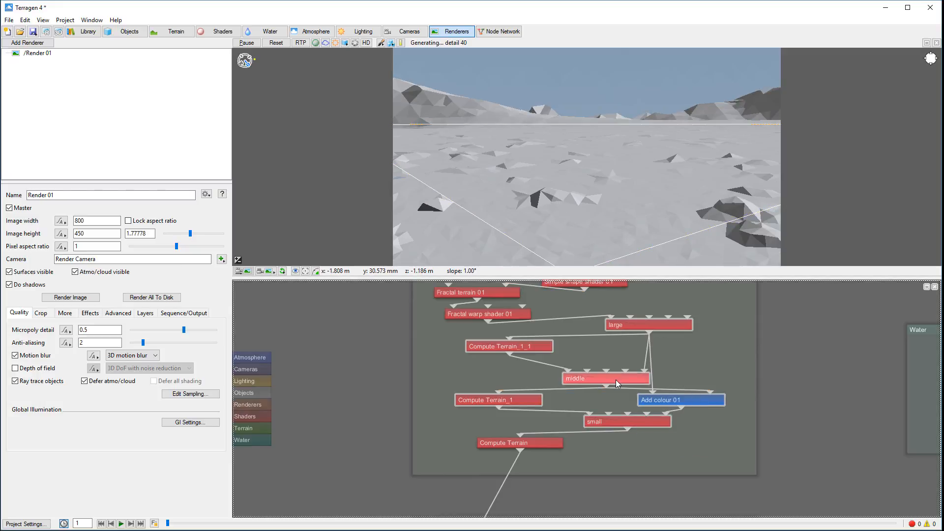